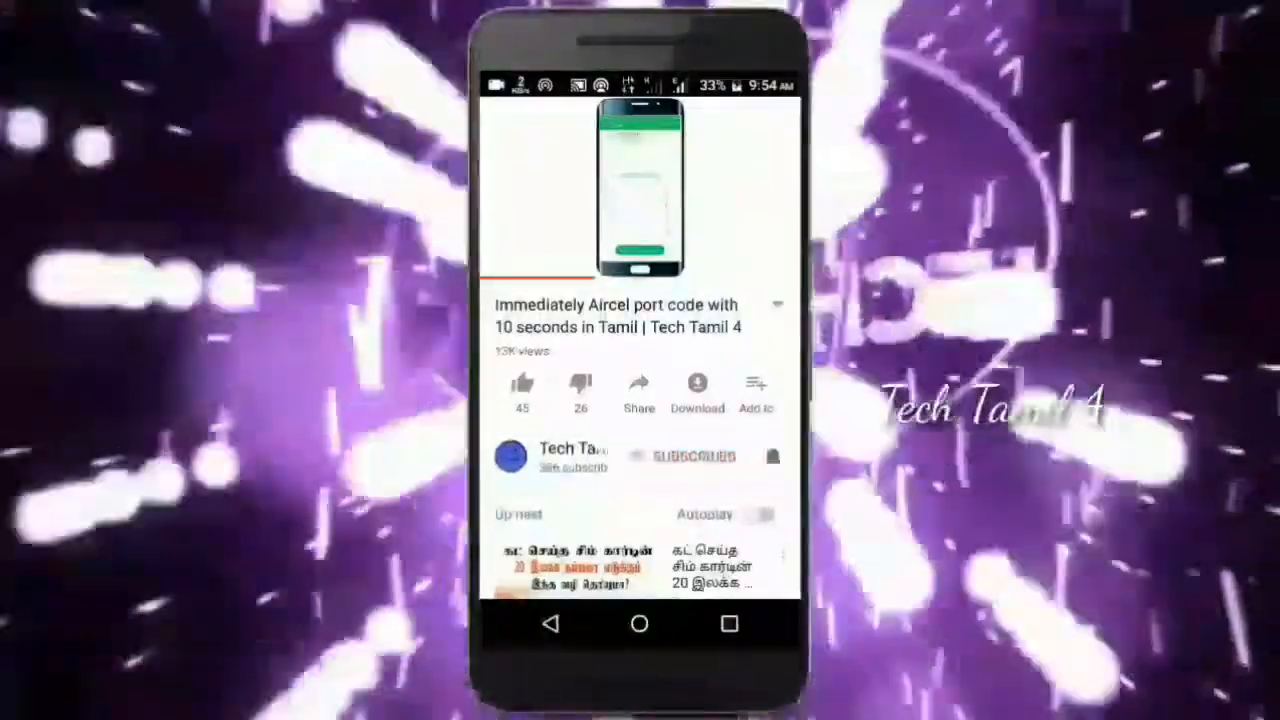
# Step: Open Chennai's Sports page and scroll to the FIFA 18 and Formula 1 event cards
pyautogui.click(681, 456)
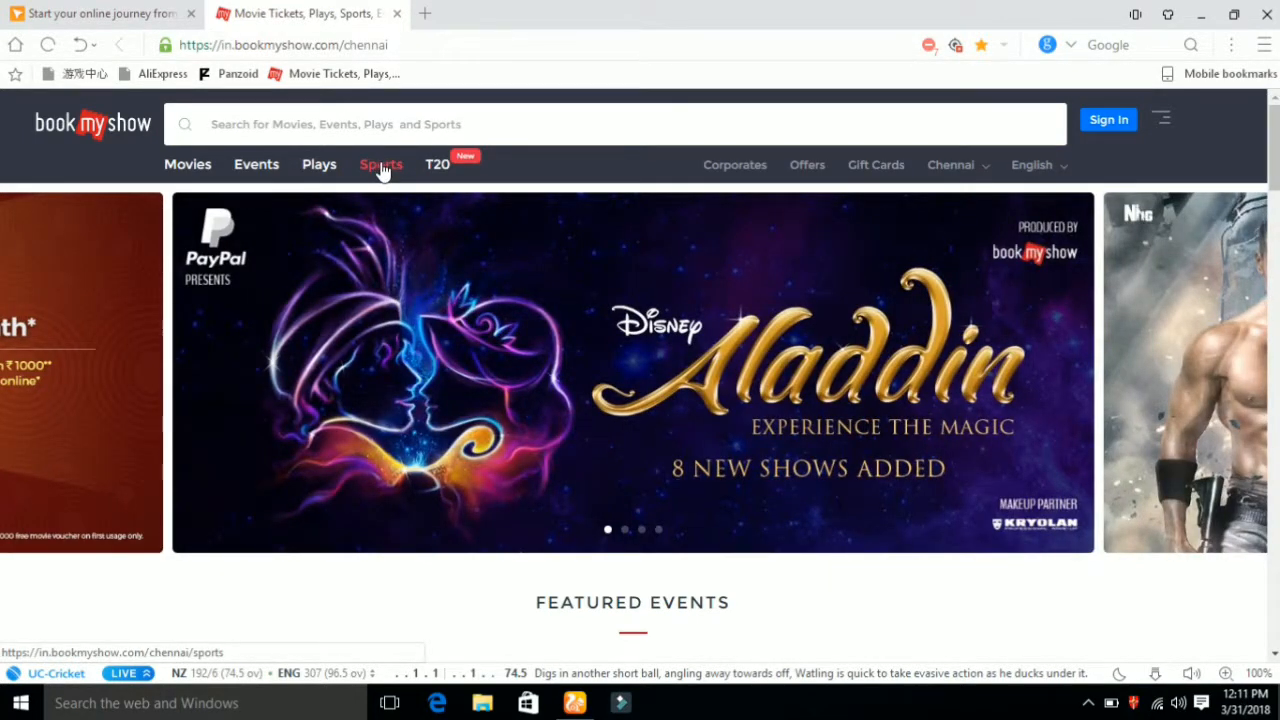
pyautogui.click(380, 164)
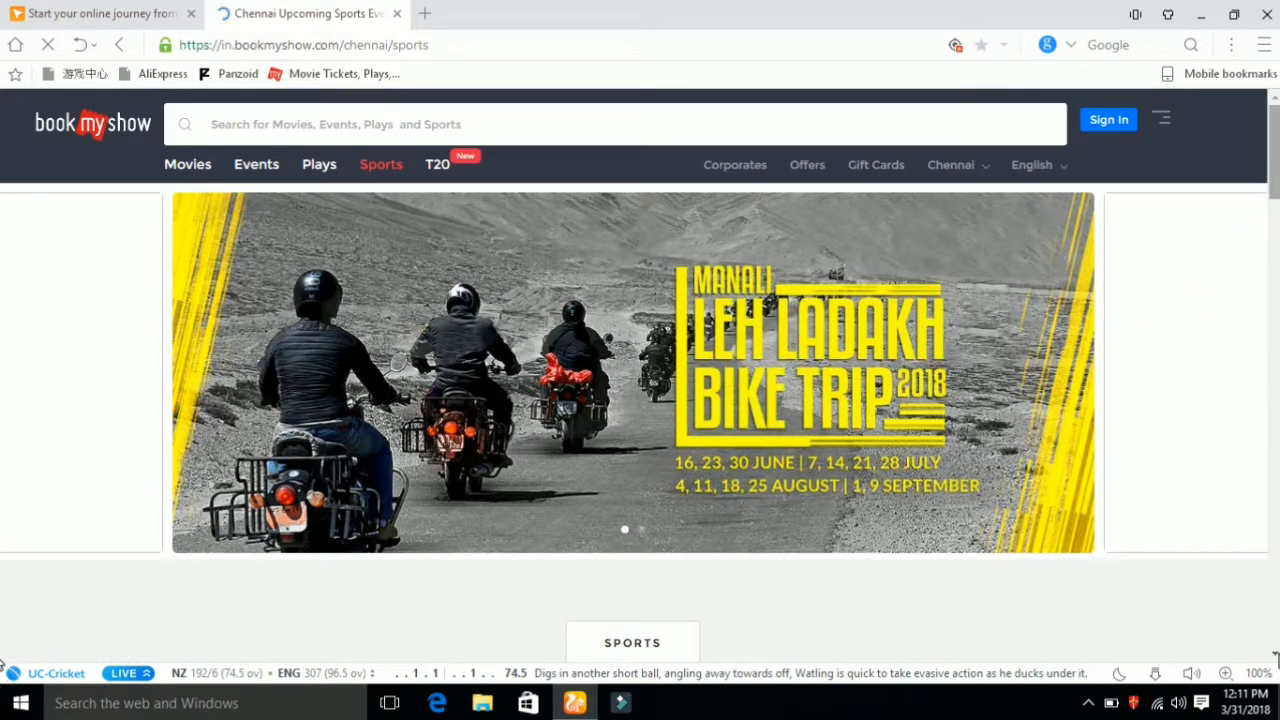
pyautogui.scroll(-3)
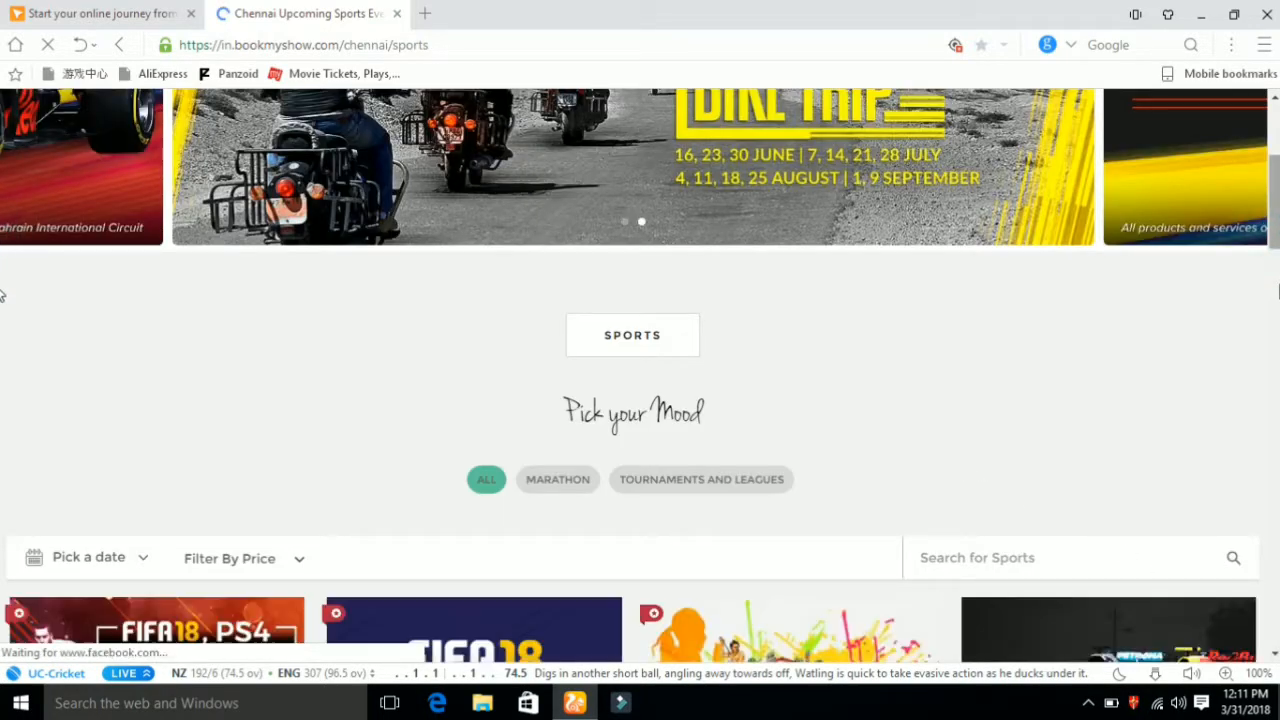
pyautogui.scroll(-3)
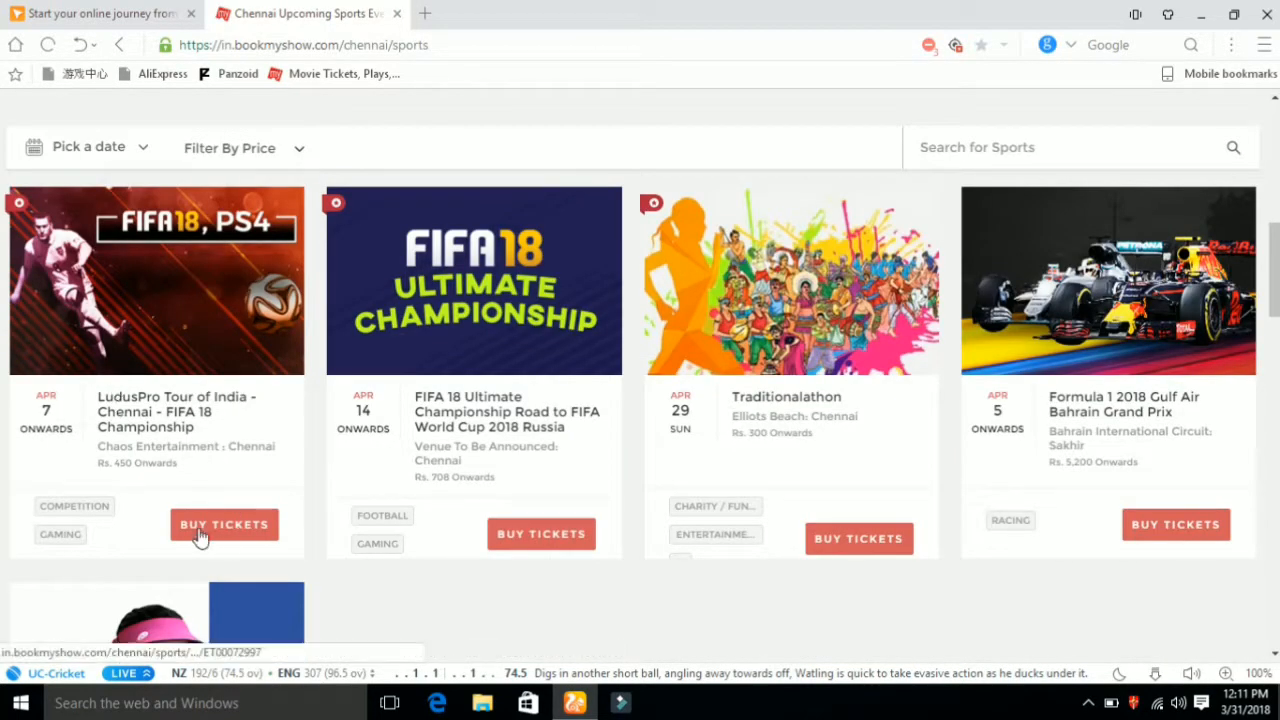
pyautogui.moveTo(255, 503)
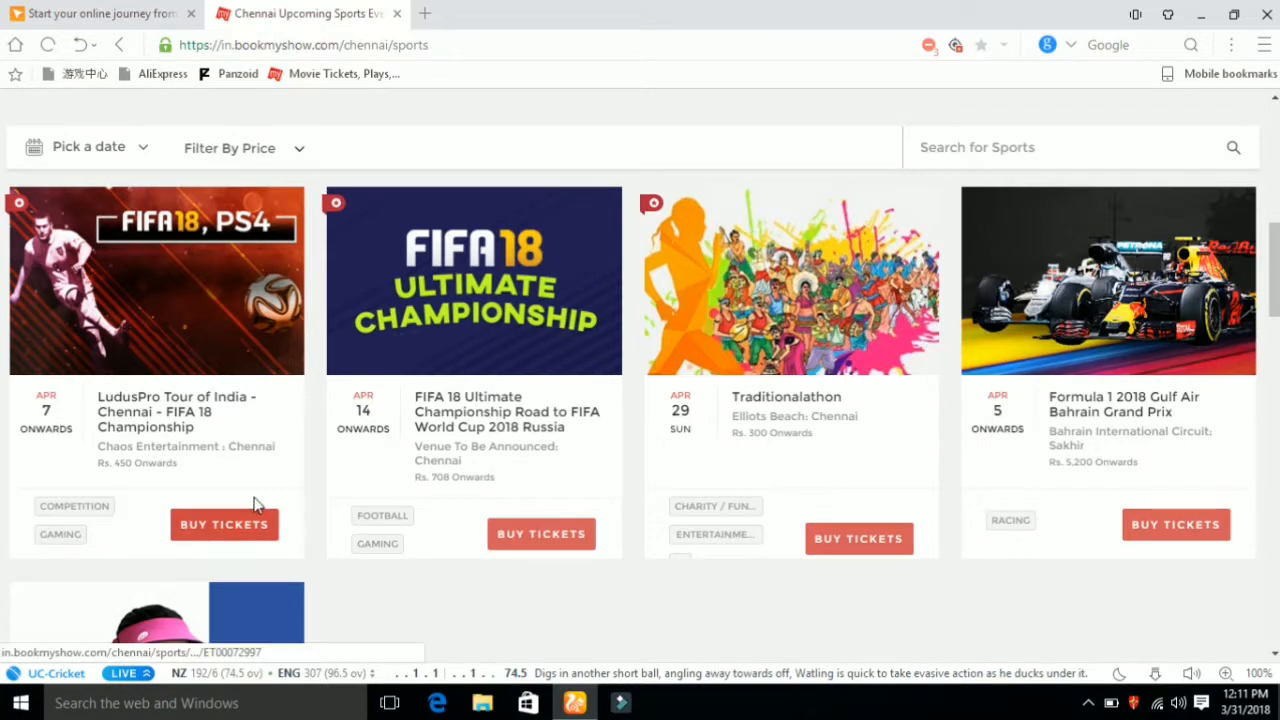
pyautogui.moveTo(40, 413)
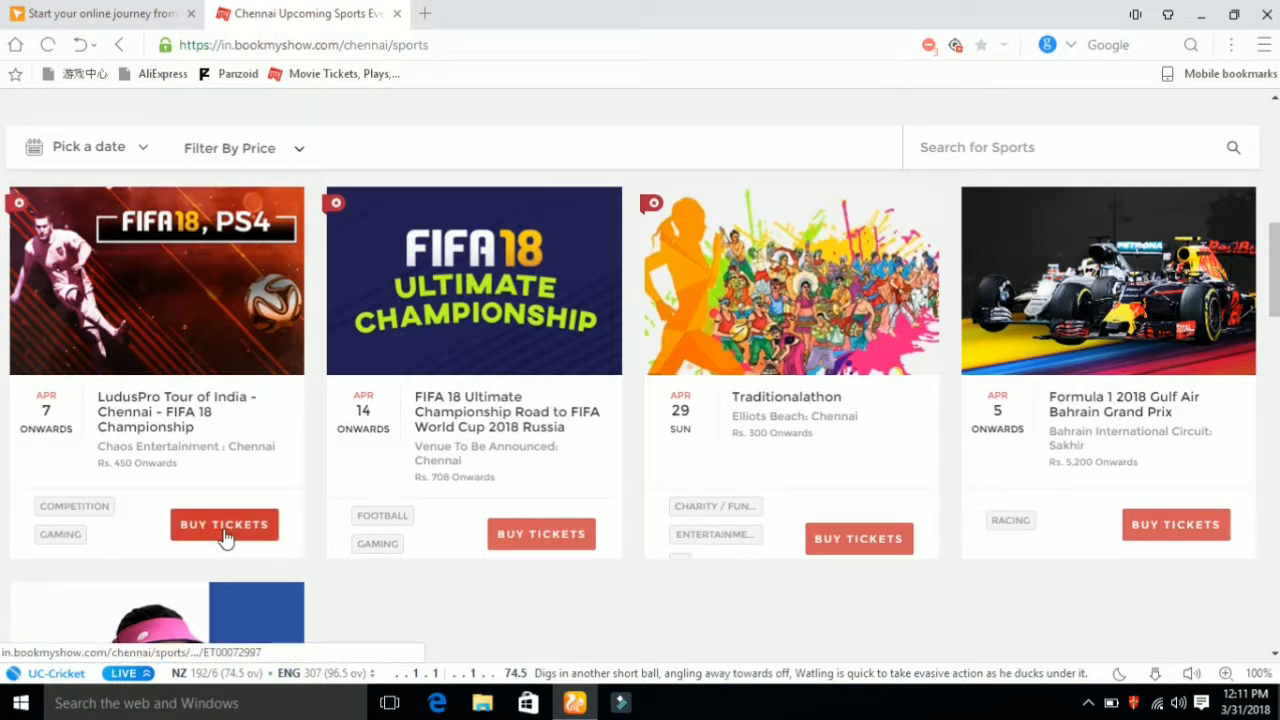
# Step: Open the LudusPro Tour of India FIFA 18 event and review its April 7–8 ticket tiers
pyautogui.click(224, 524)
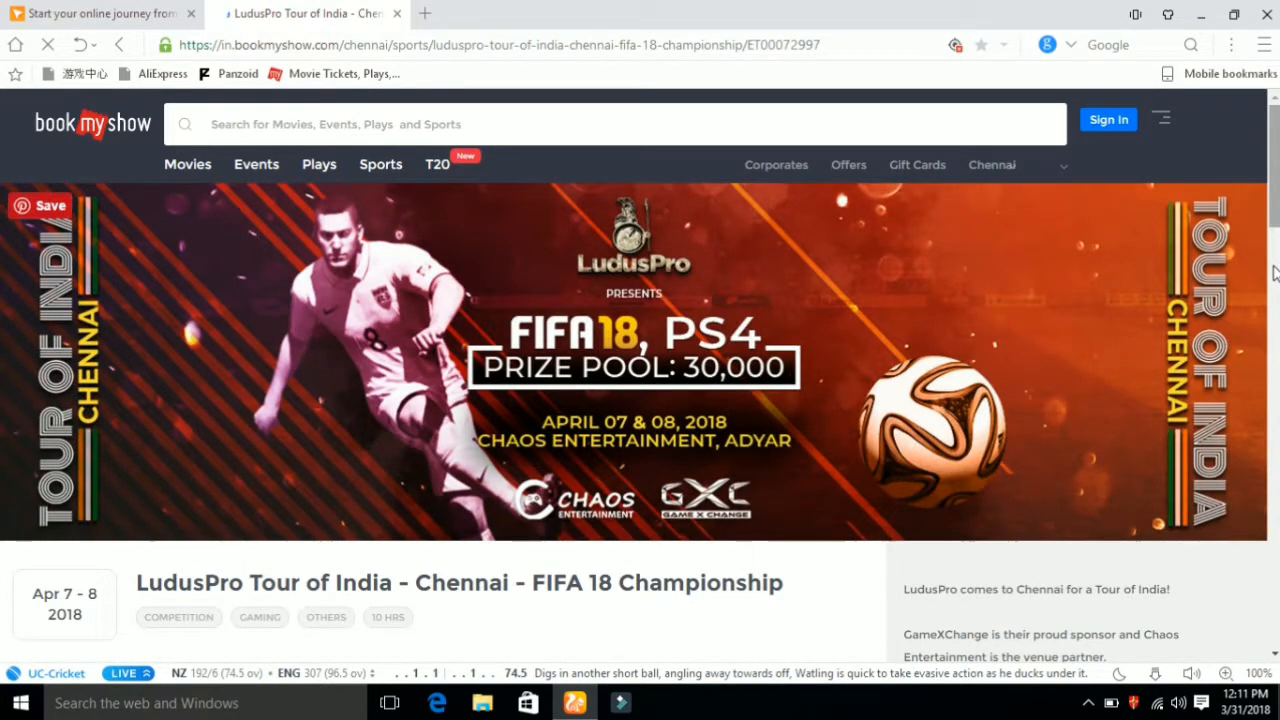
pyautogui.moveTo(1130, 264)
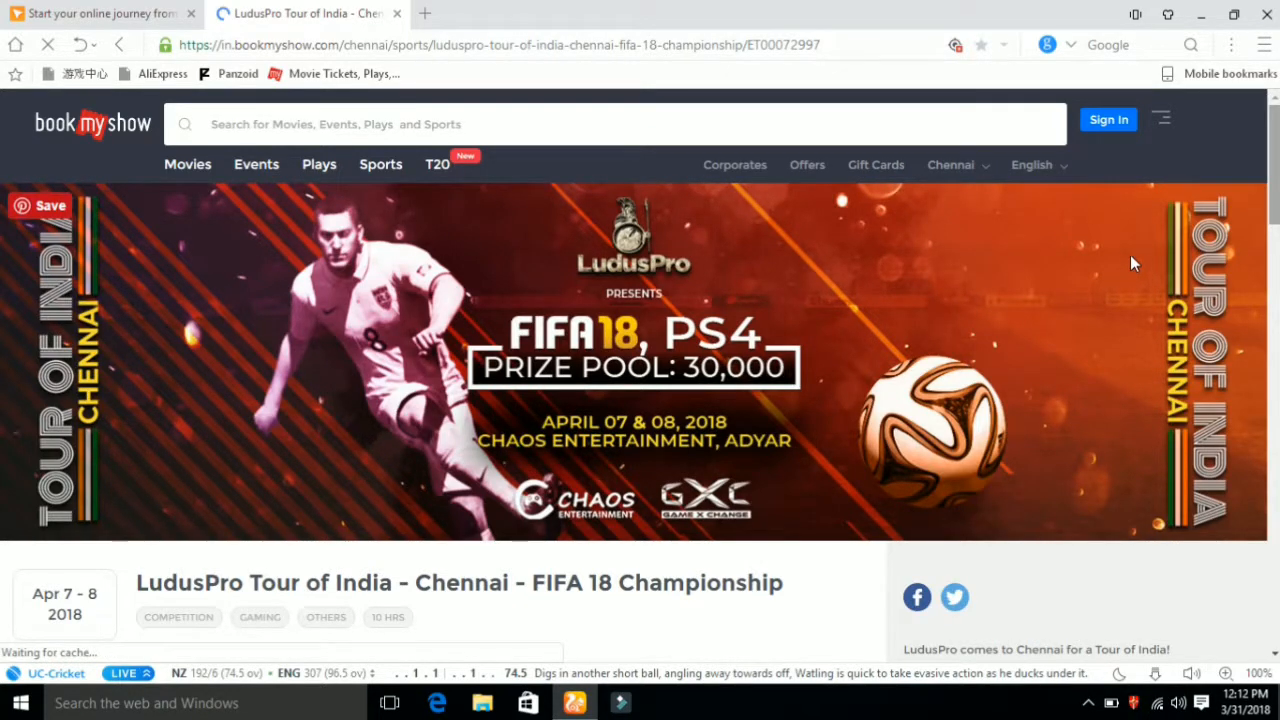
pyautogui.scroll(-3)
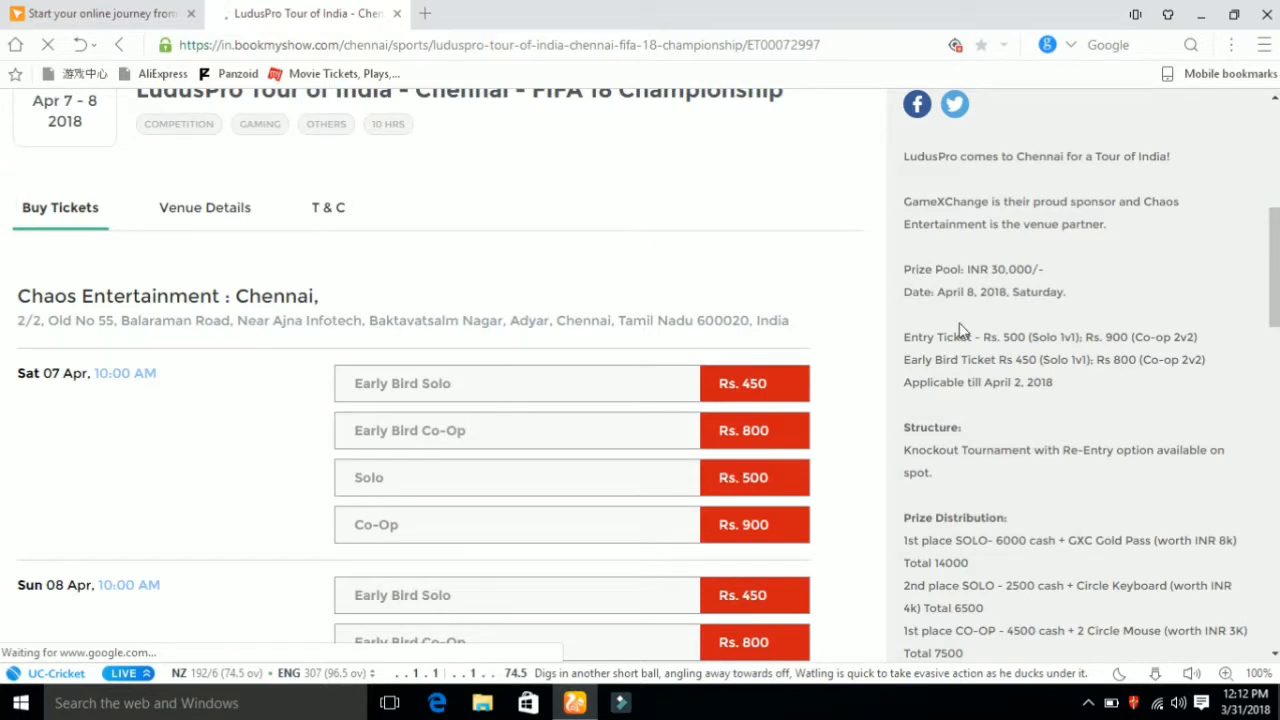
pyautogui.scroll(-3)
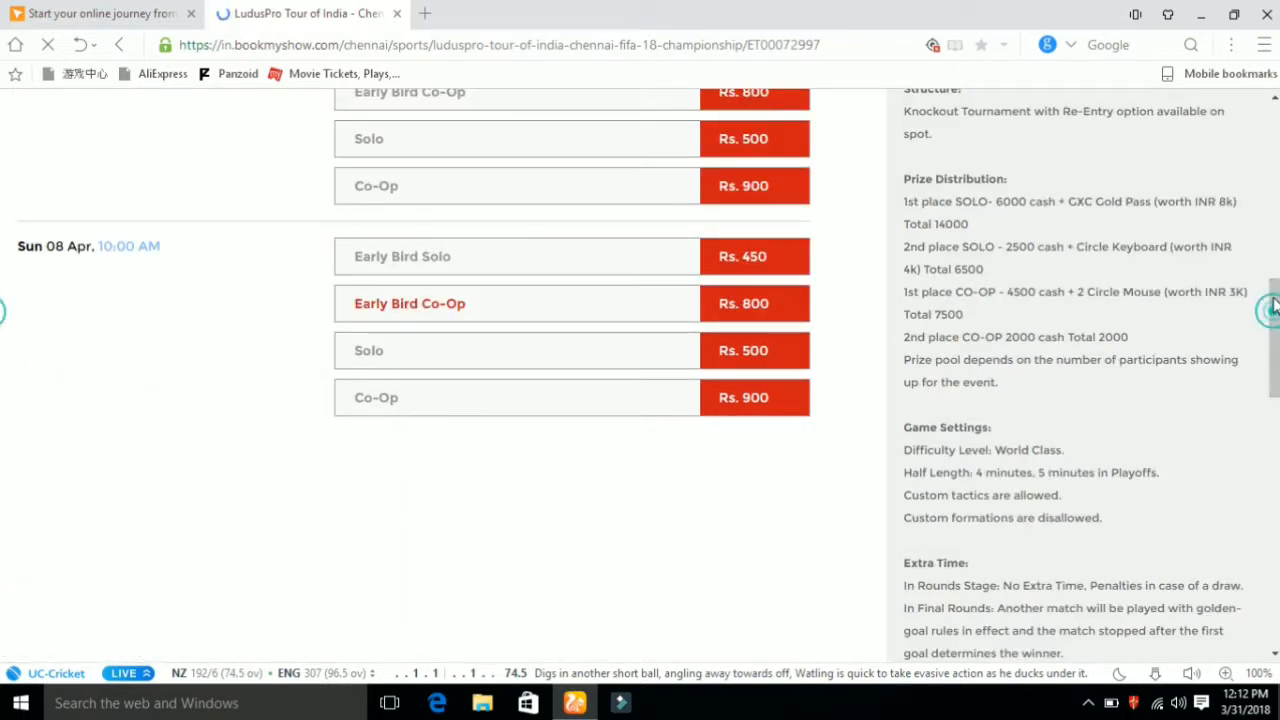
pyautogui.scroll(3)
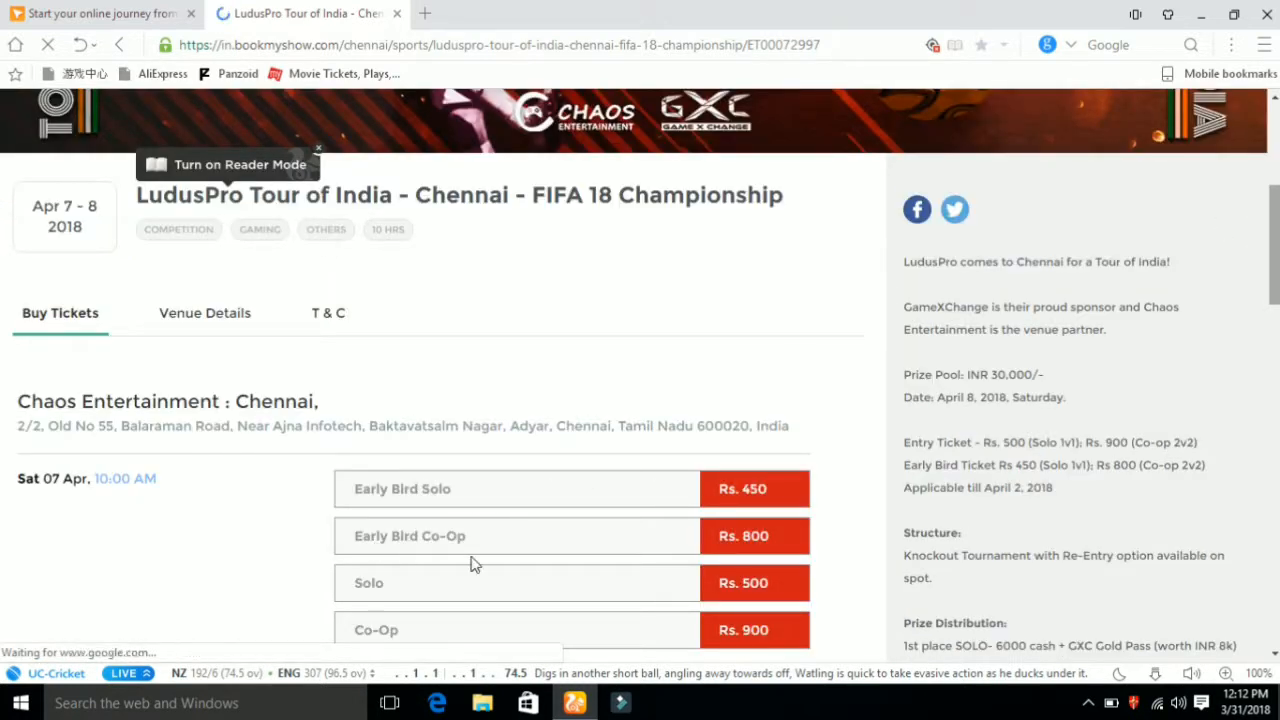
pyautogui.scroll(-3)
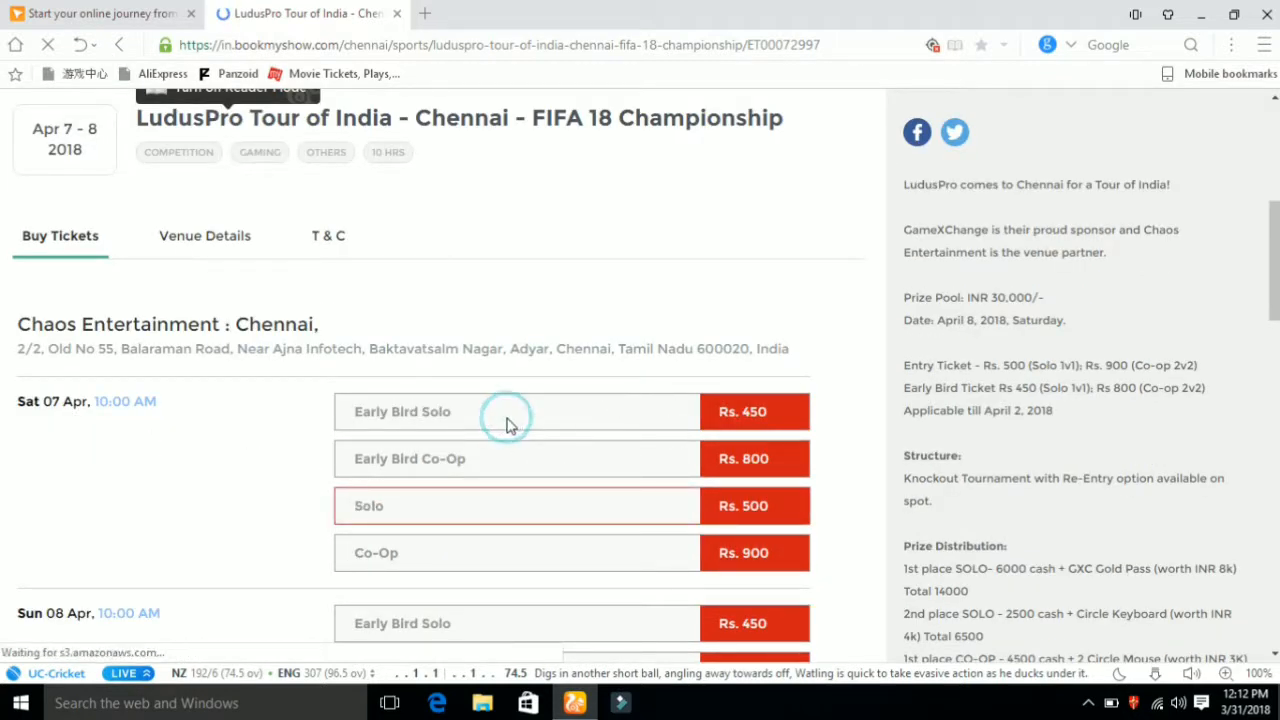
# Step: Choose one Early Bird Solo ticket for Sat 07 Apr, reaching a Rs. 480.50 summary
pyautogui.click(500, 411)
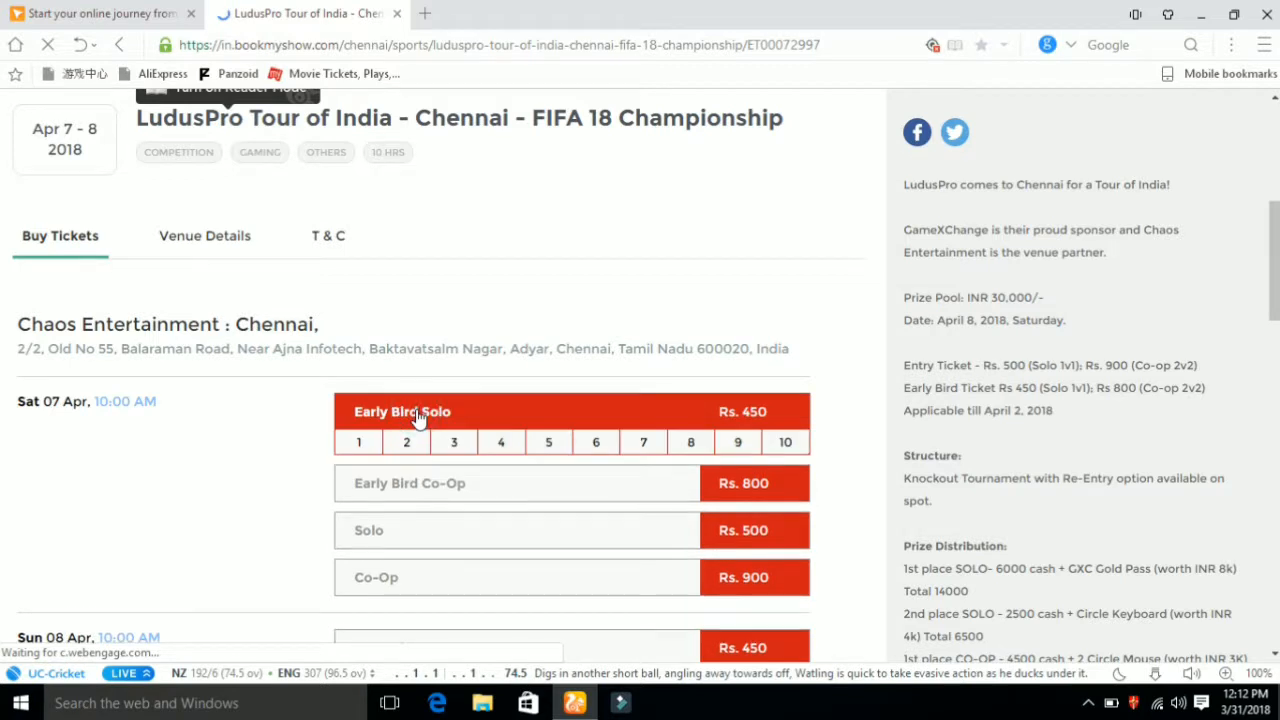
pyautogui.click(402, 411)
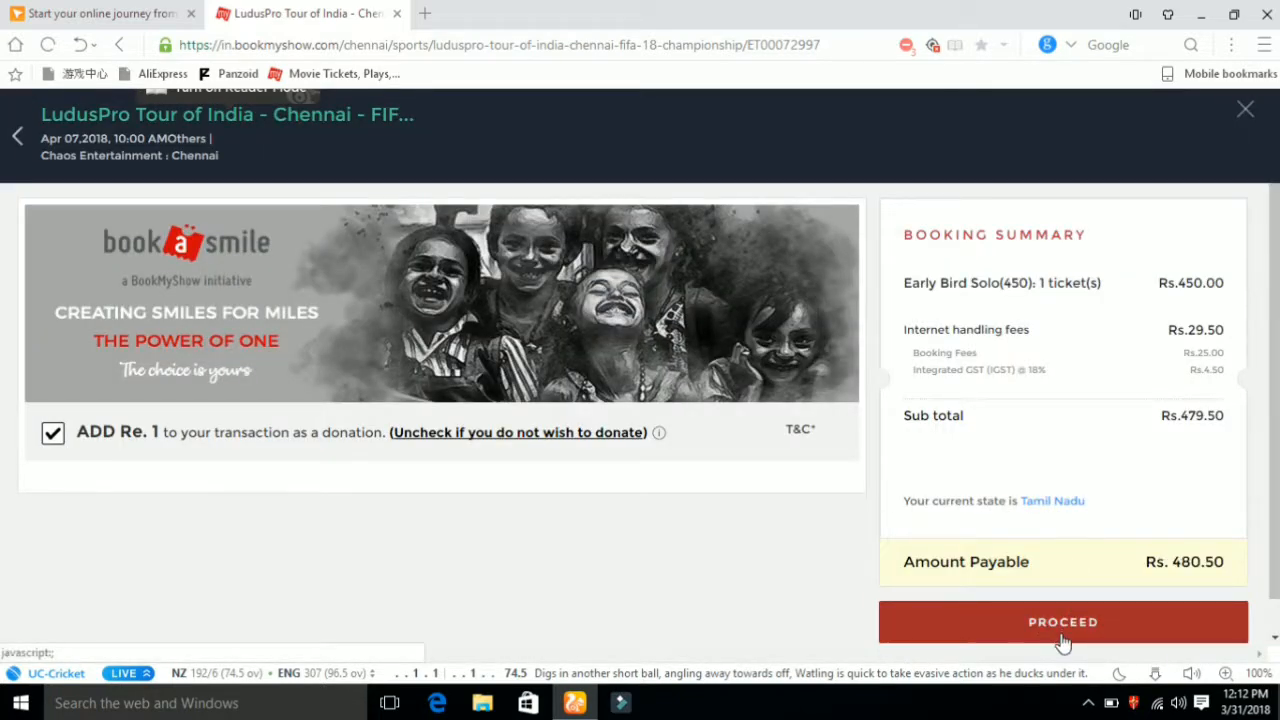
pyautogui.moveTo(1135, 612)
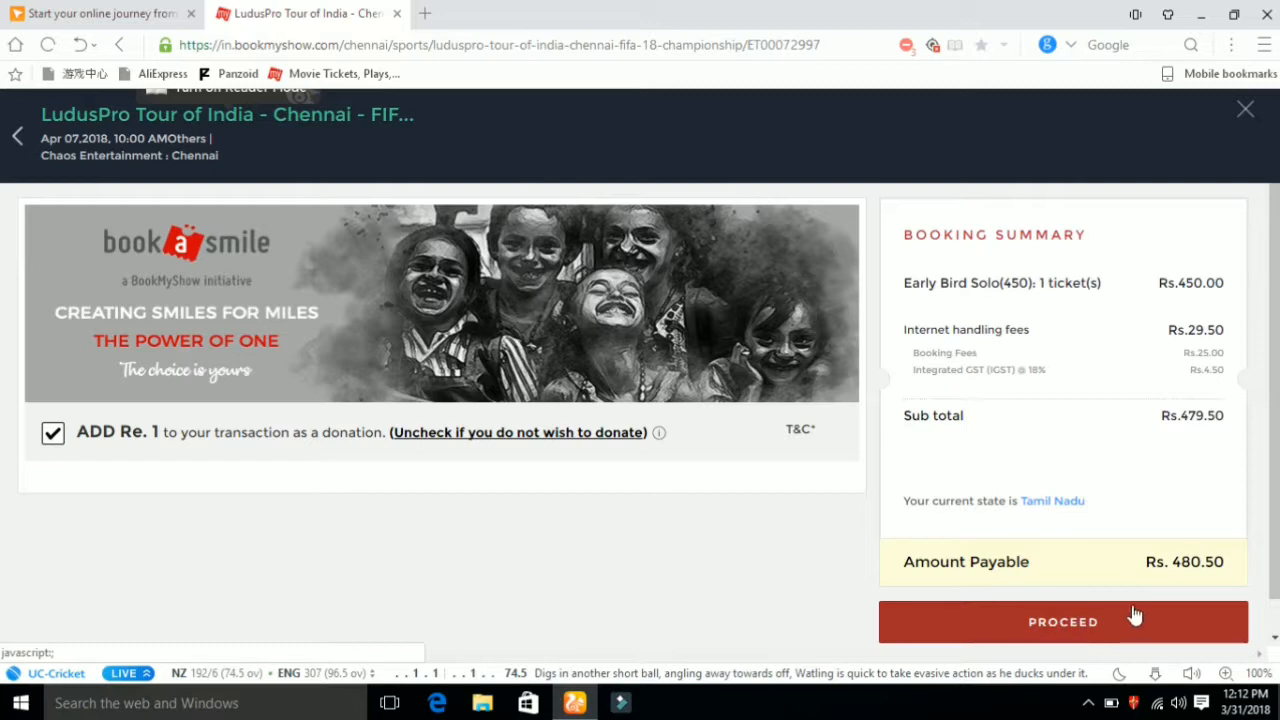
# Step: Proceed to payment for the Rs. 480.50 booking, submit contact details, and bring up login options
pyautogui.click(1062, 621)
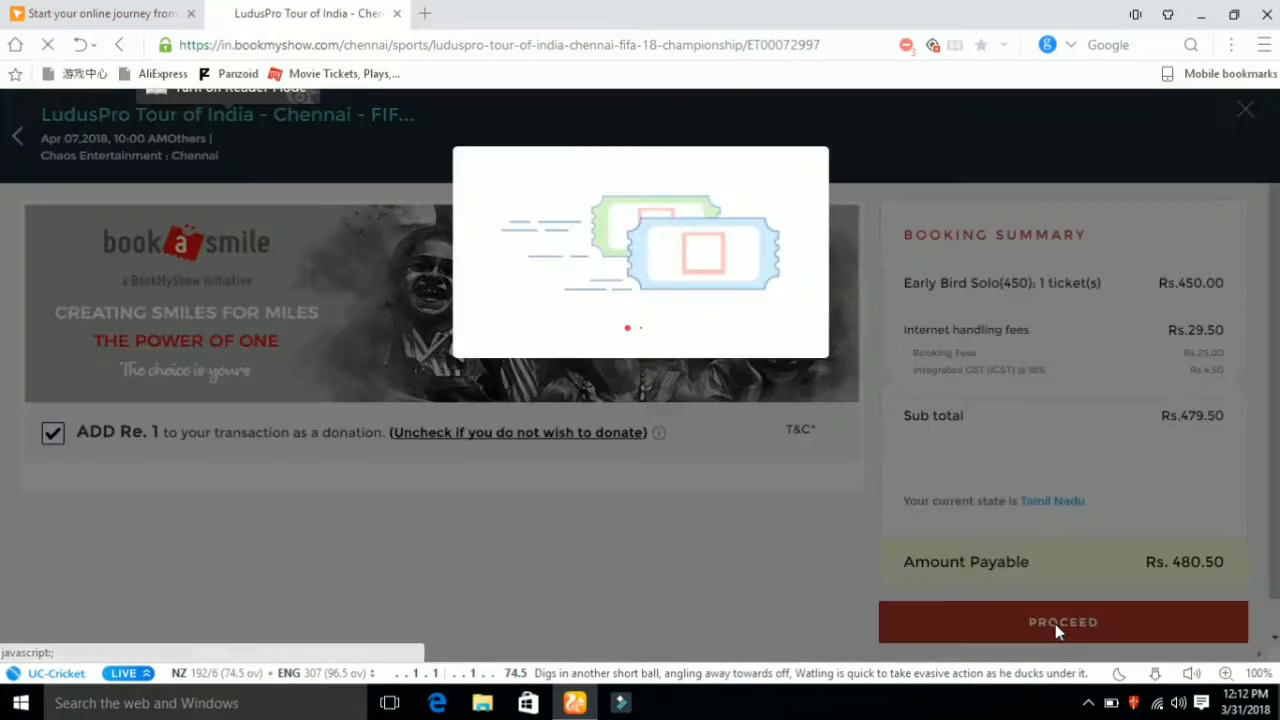
pyautogui.click(1062, 621)
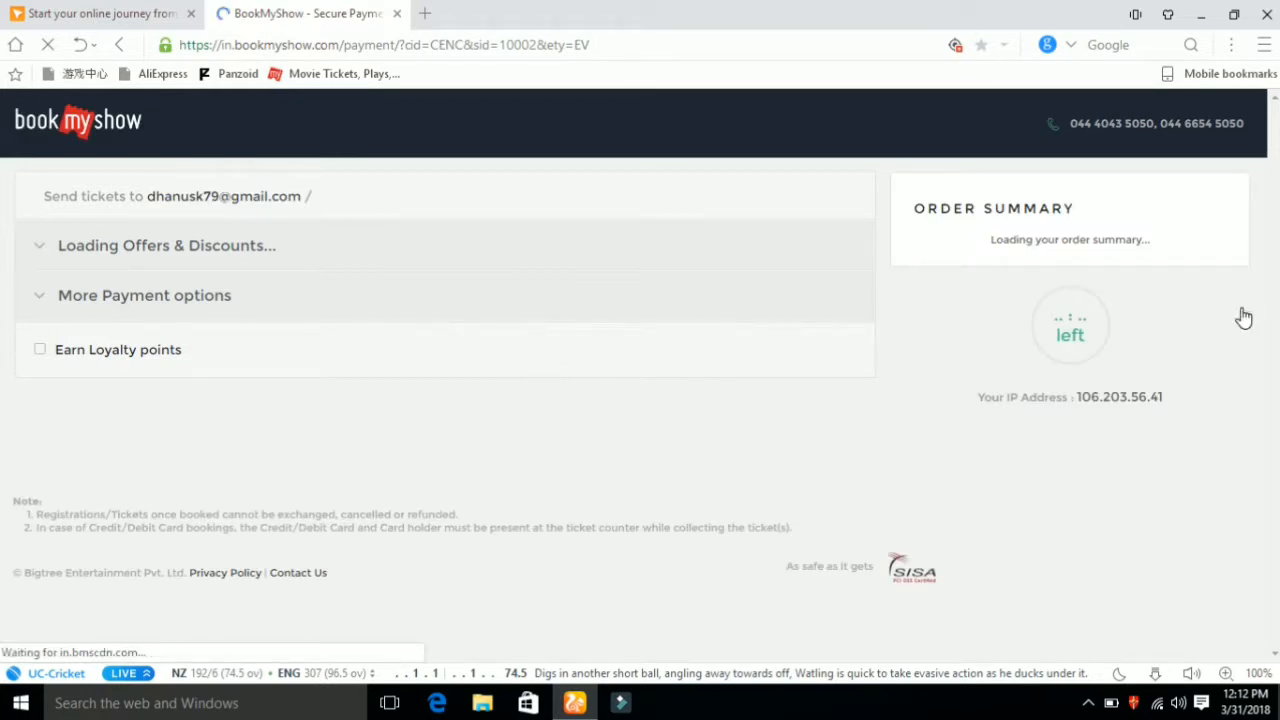
pyautogui.moveTo(129, 311)
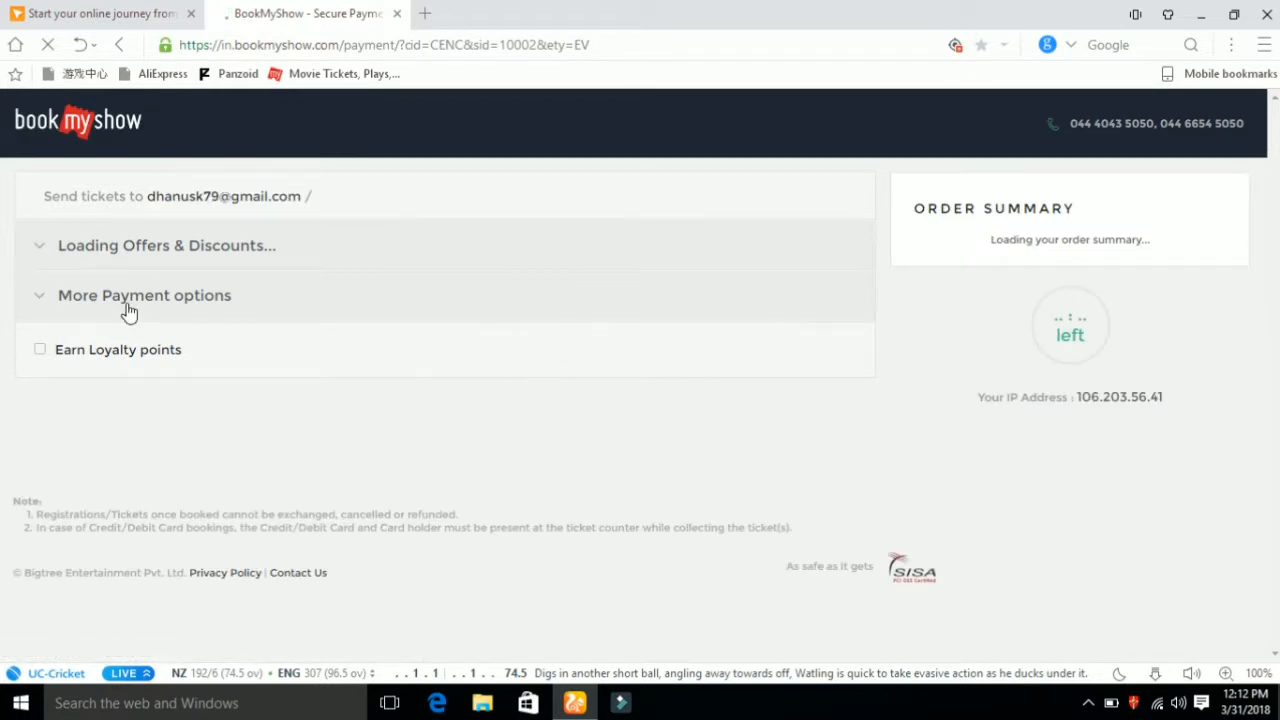
pyautogui.click(44, 295)
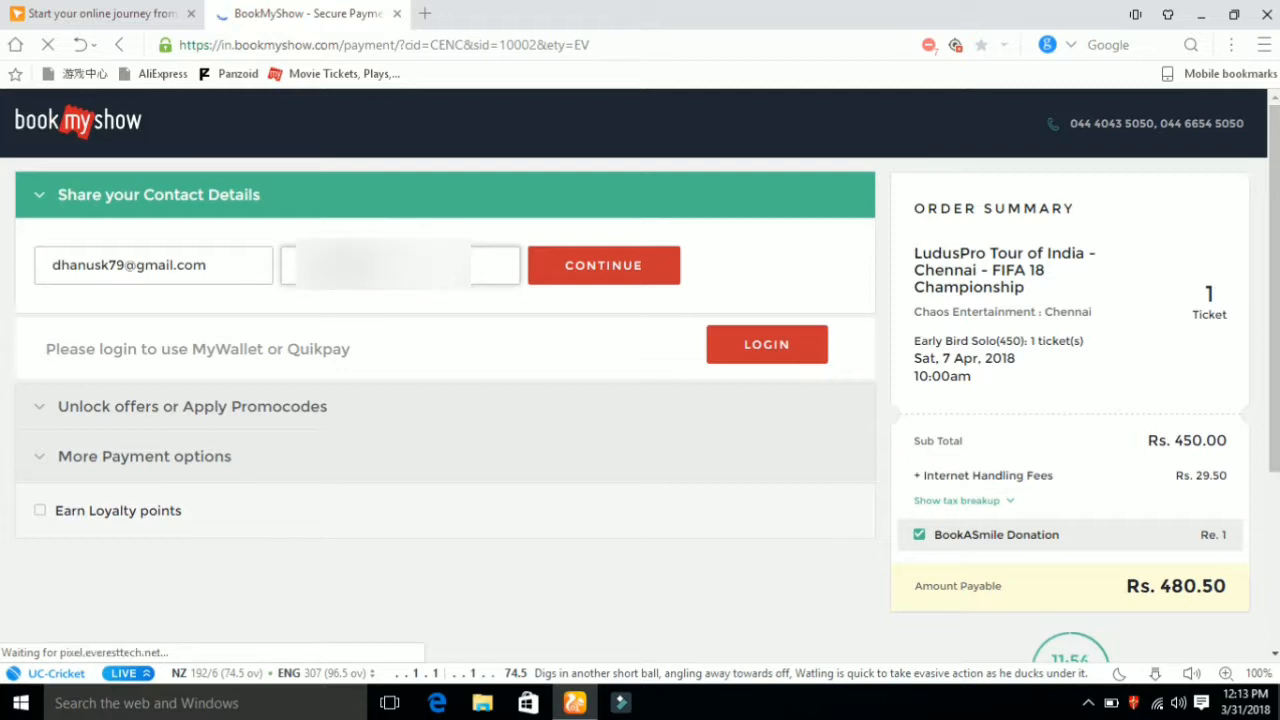
pyautogui.click(603, 265)
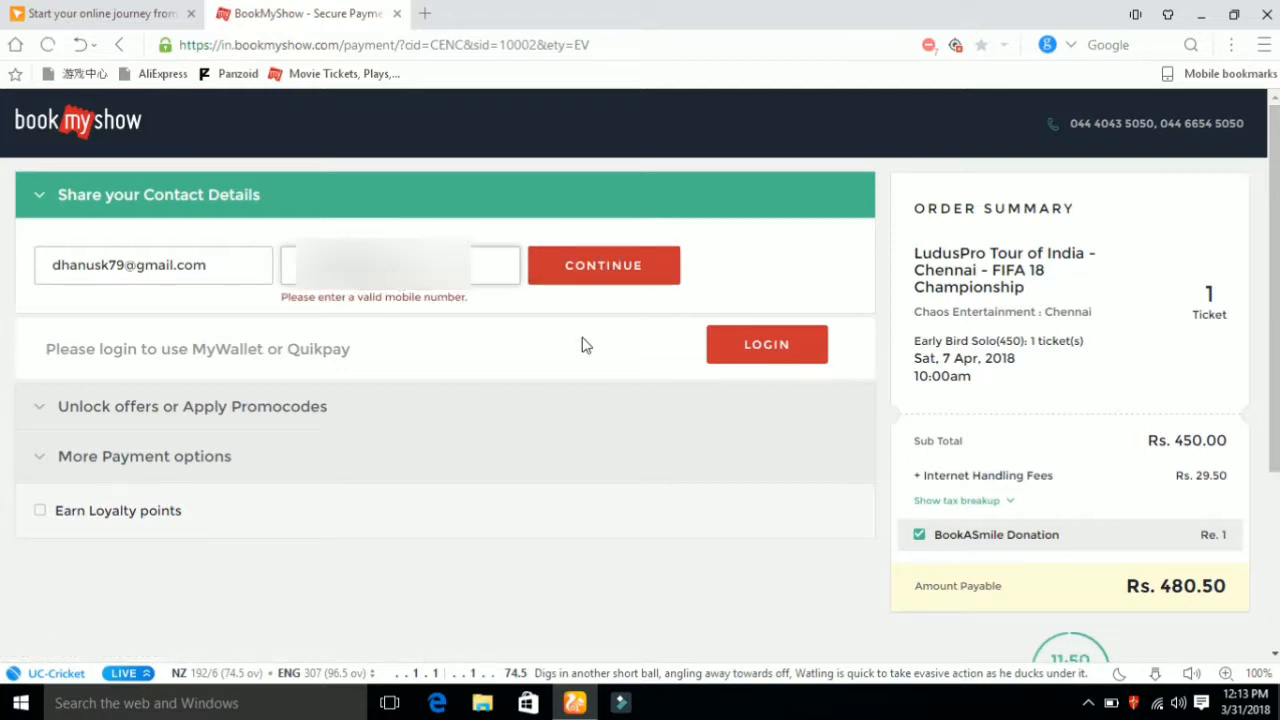
pyautogui.moveTo(690, 328)
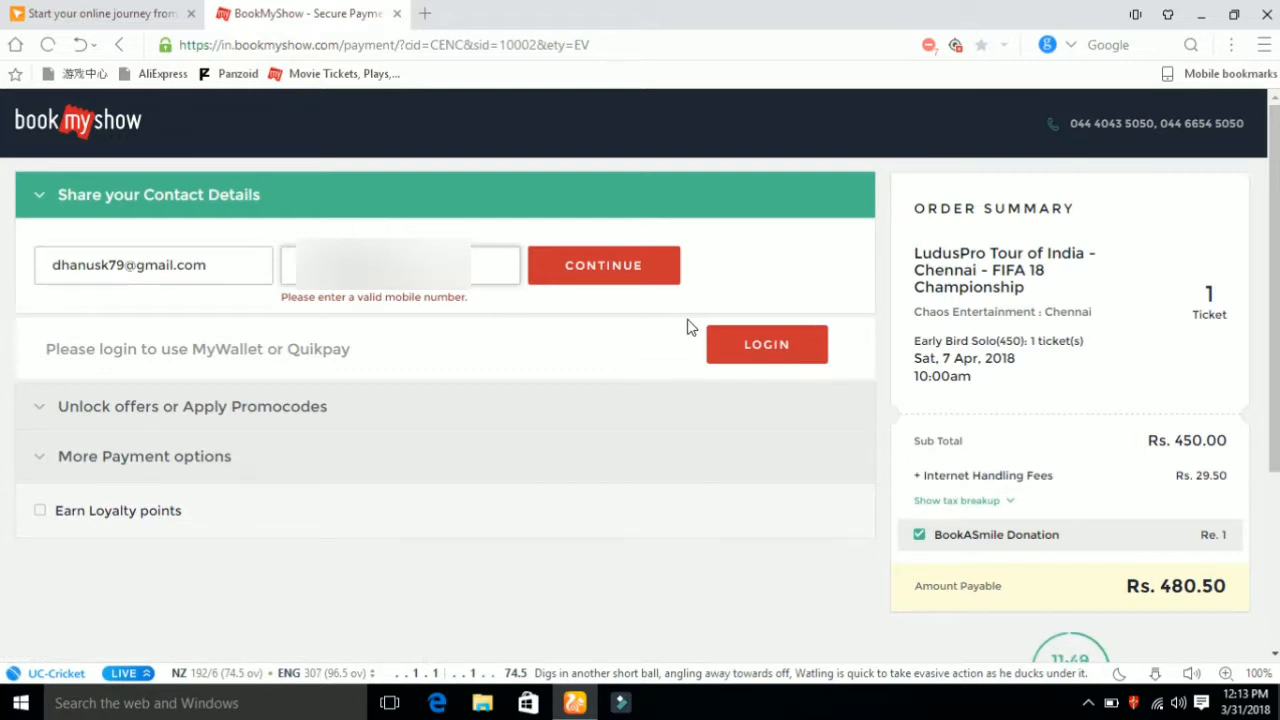
pyautogui.click(766, 344)
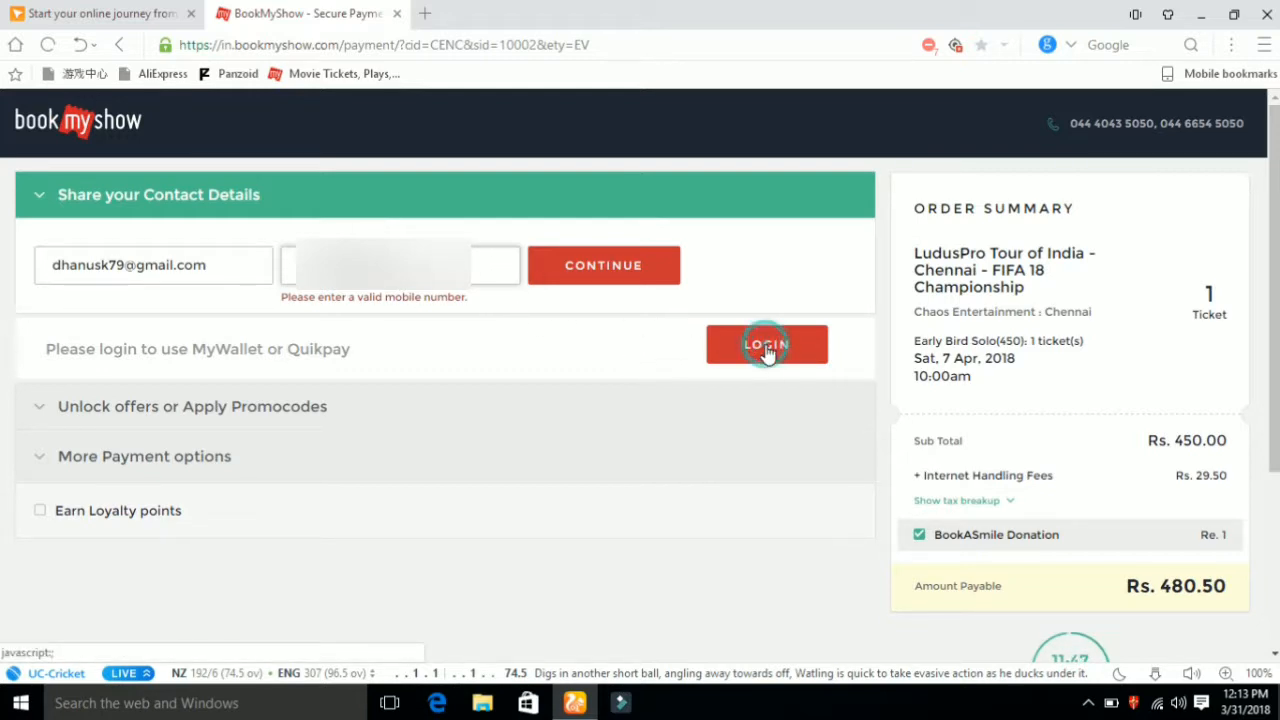
# Step: Connect with Google using the second account, retrying Connect with Google
pyautogui.click(766, 344)
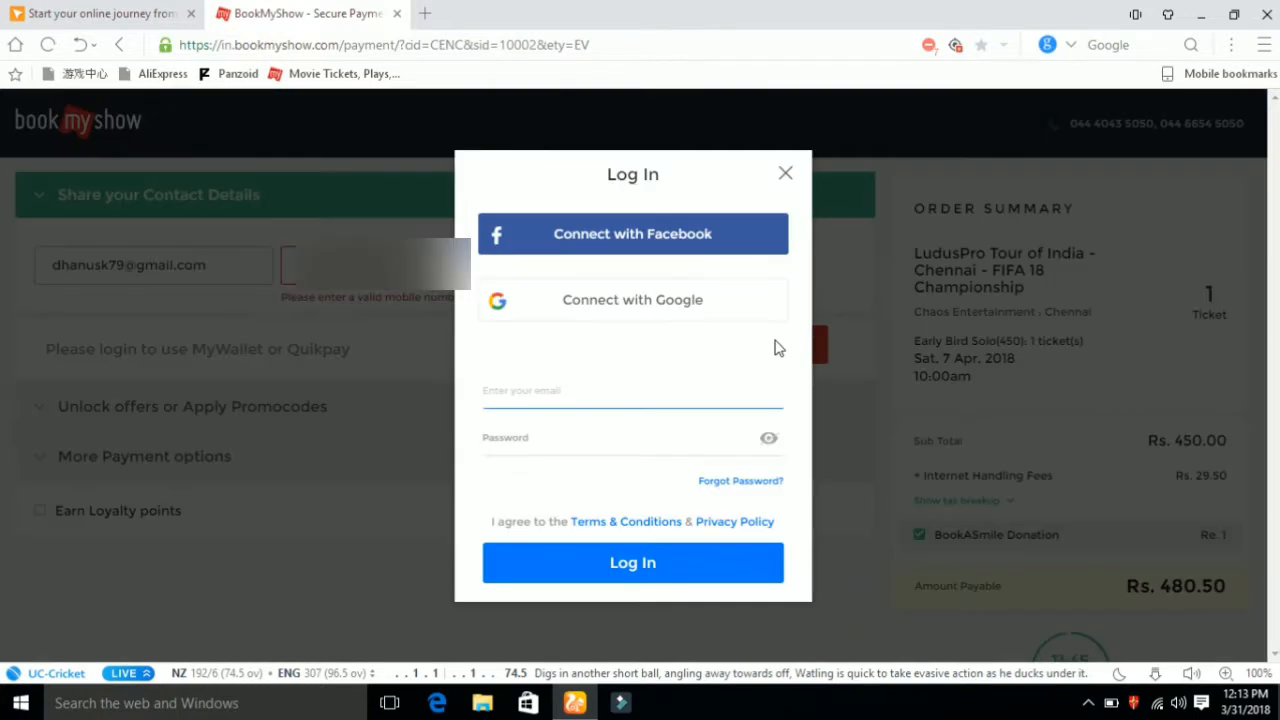
pyautogui.moveTo(408, 322)
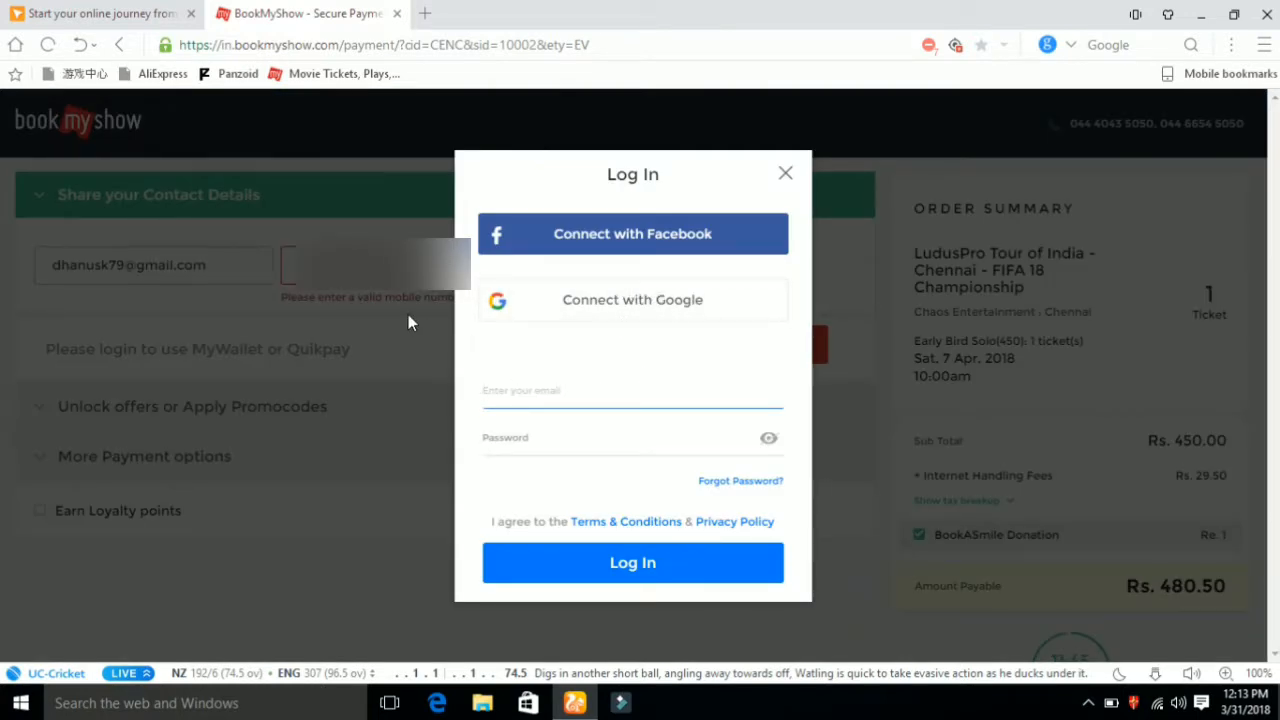
pyautogui.moveTo(620, 250)
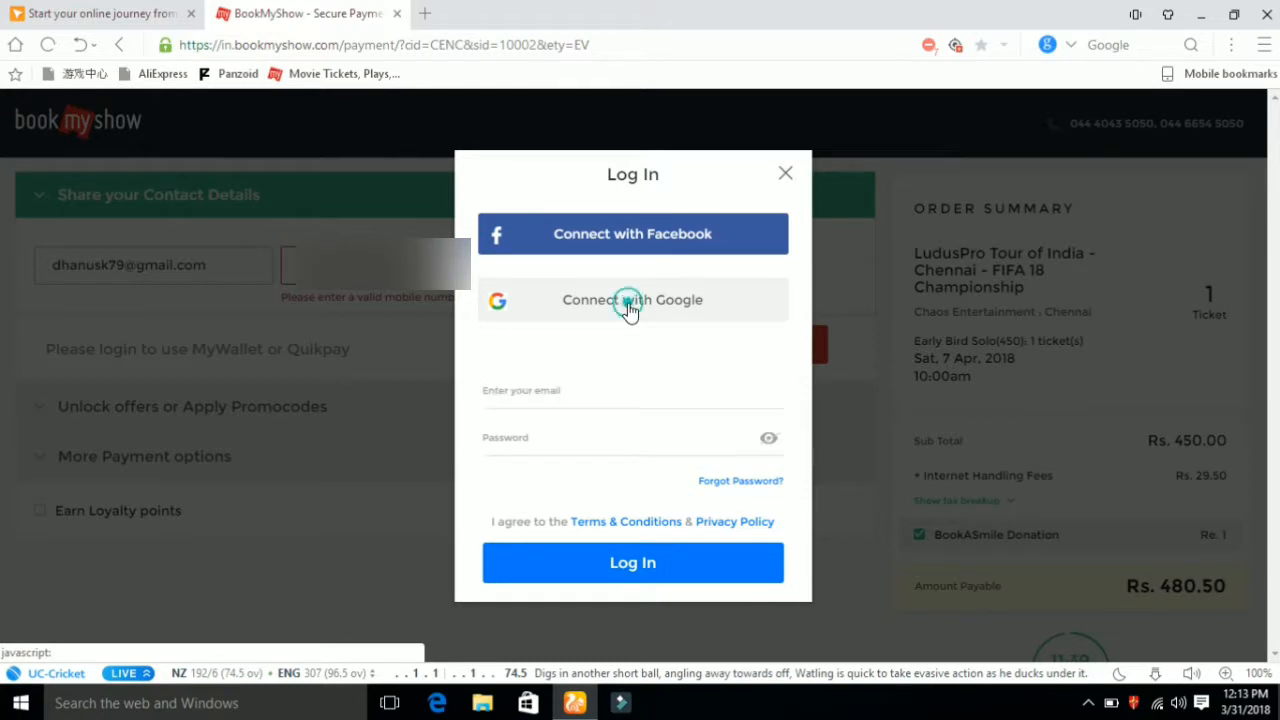
pyautogui.click(632, 300)
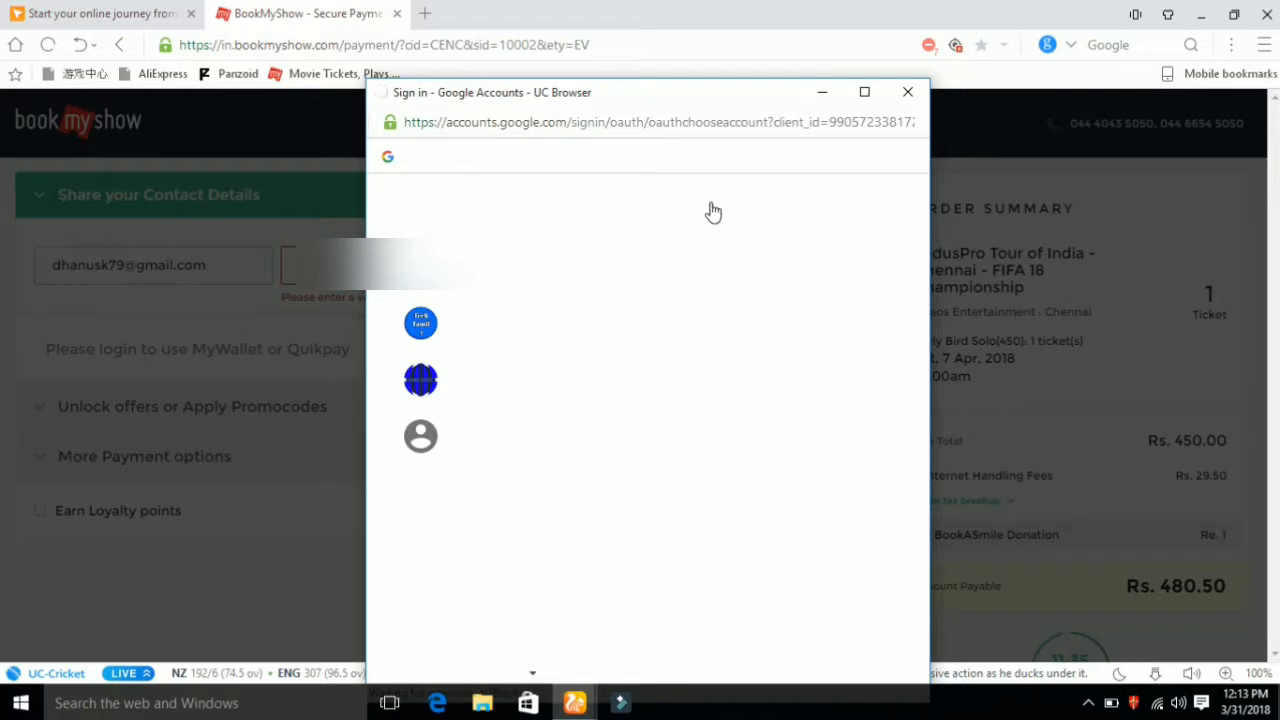
pyautogui.moveTo(483, 359)
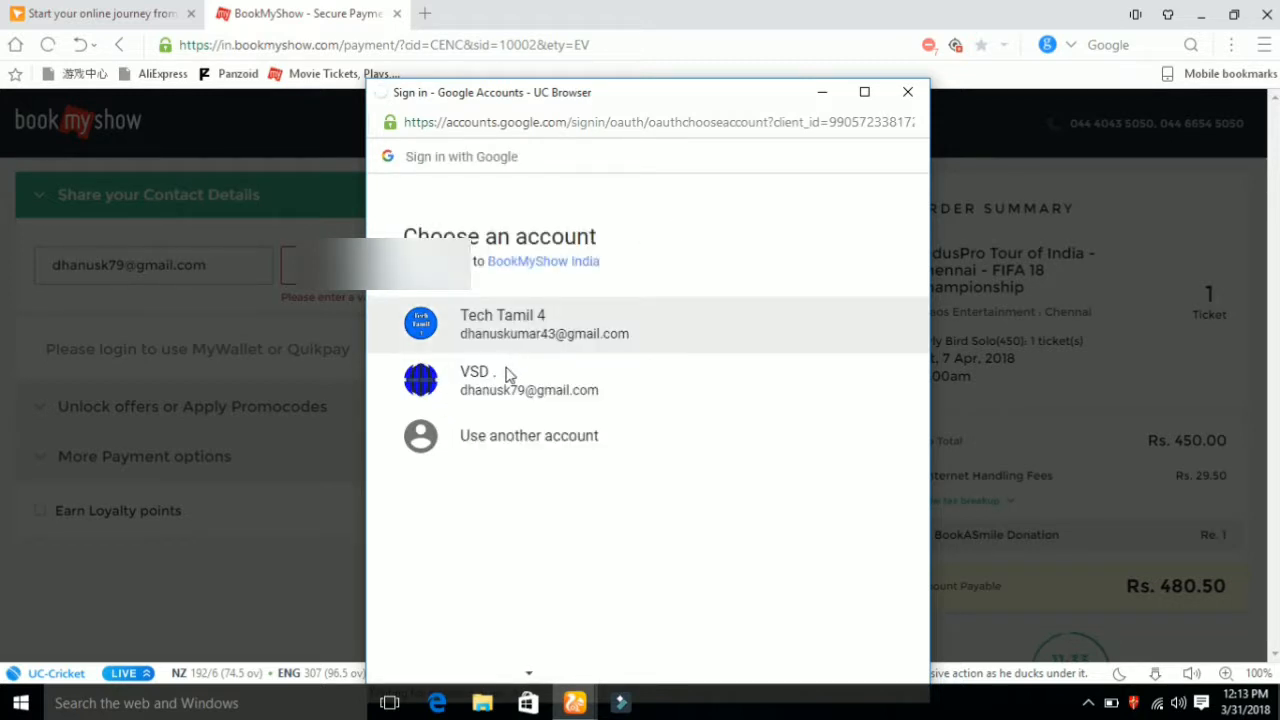
pyautogui.click(510, 380)
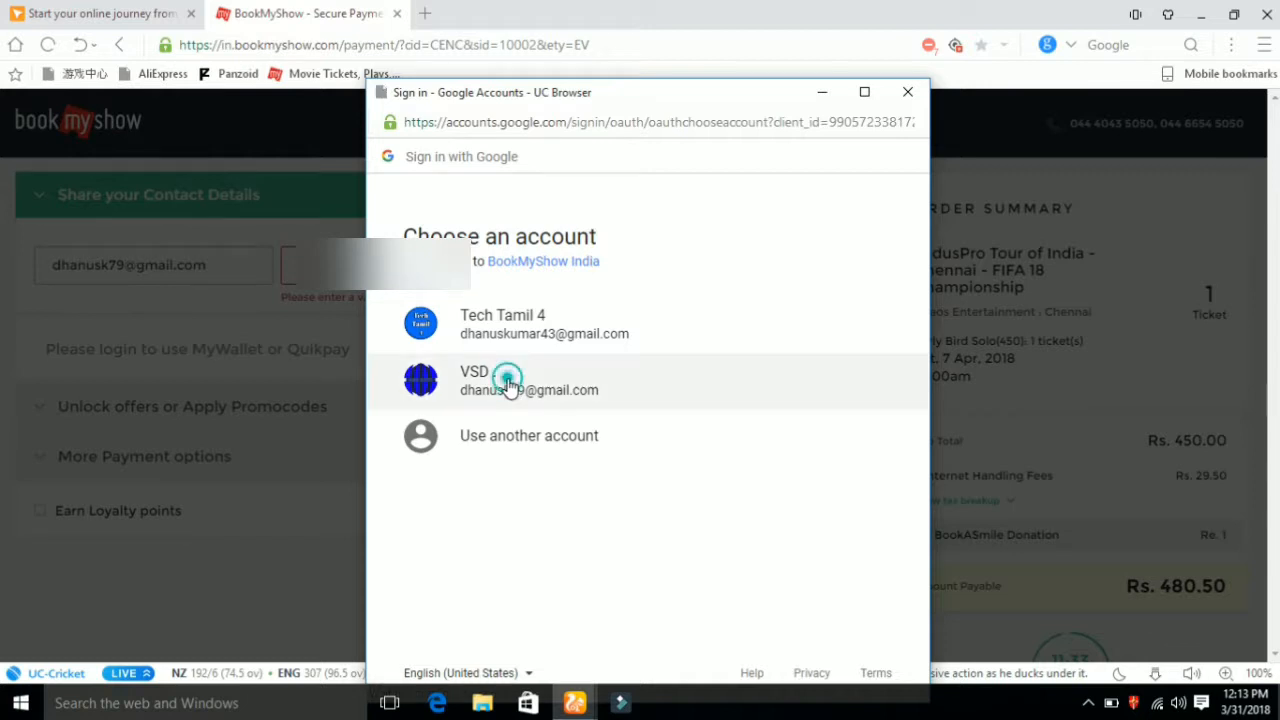
pyautogui.click(528, 380)
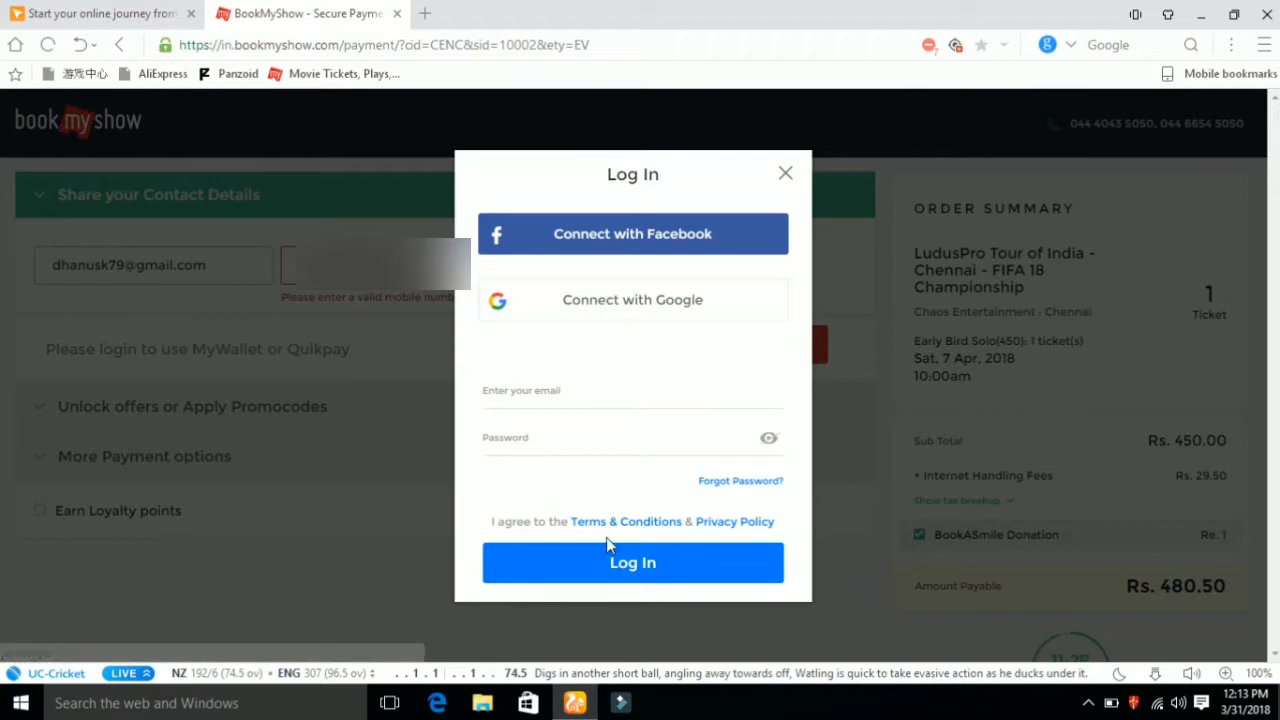
pyautogui.click(632, 300)
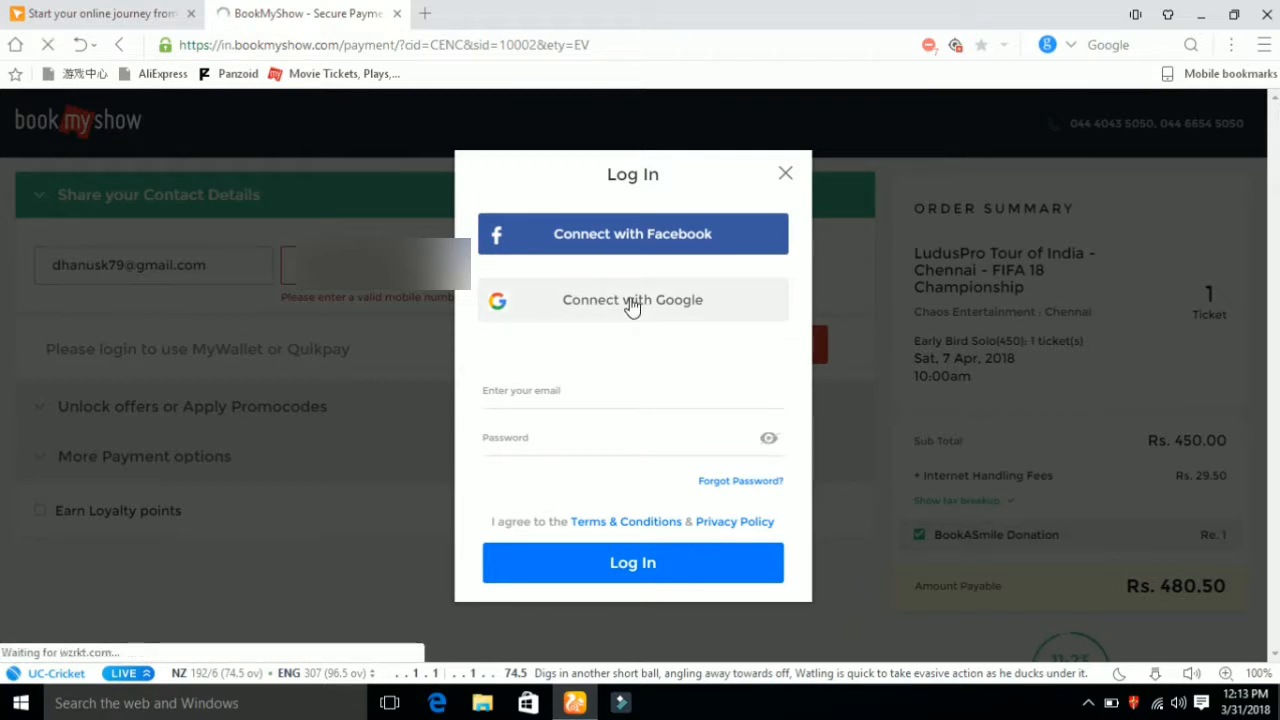
# Step: Bring up the credit/debit card form and tick the QUIKPAY save-card checkbox
pyautogui.click(785, 172)
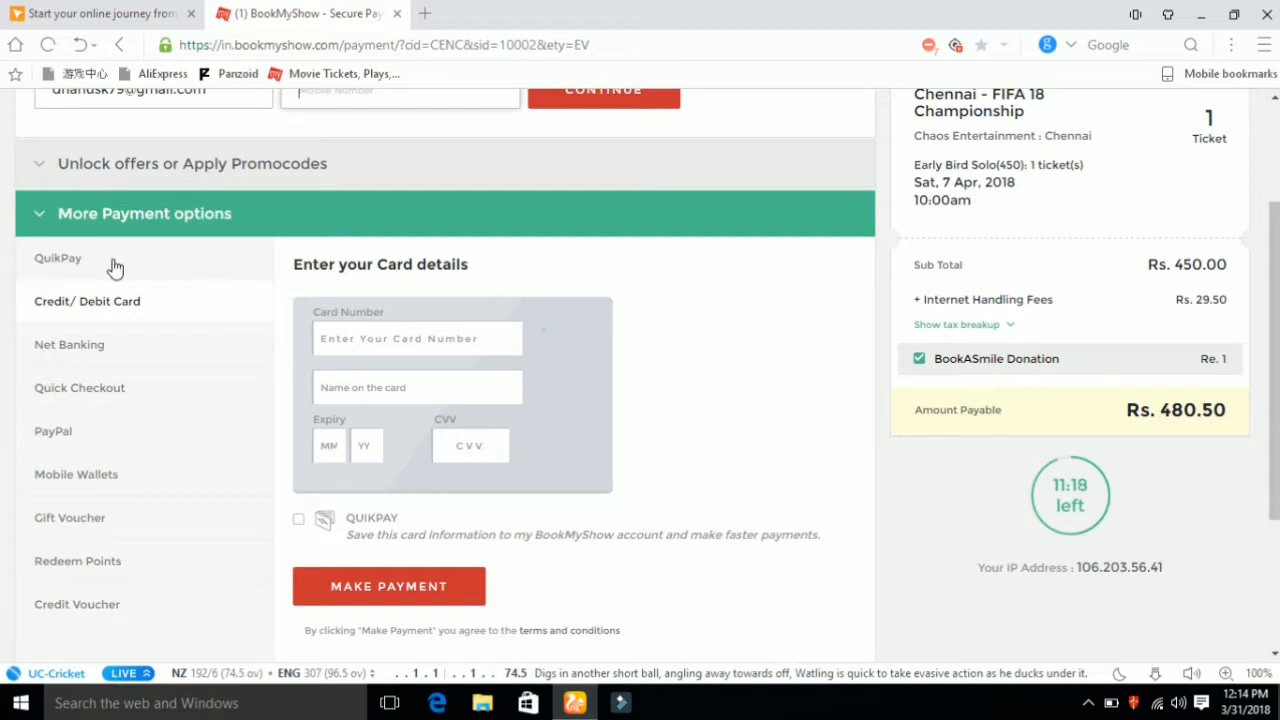
pyautogui.moveTo(115, 388)
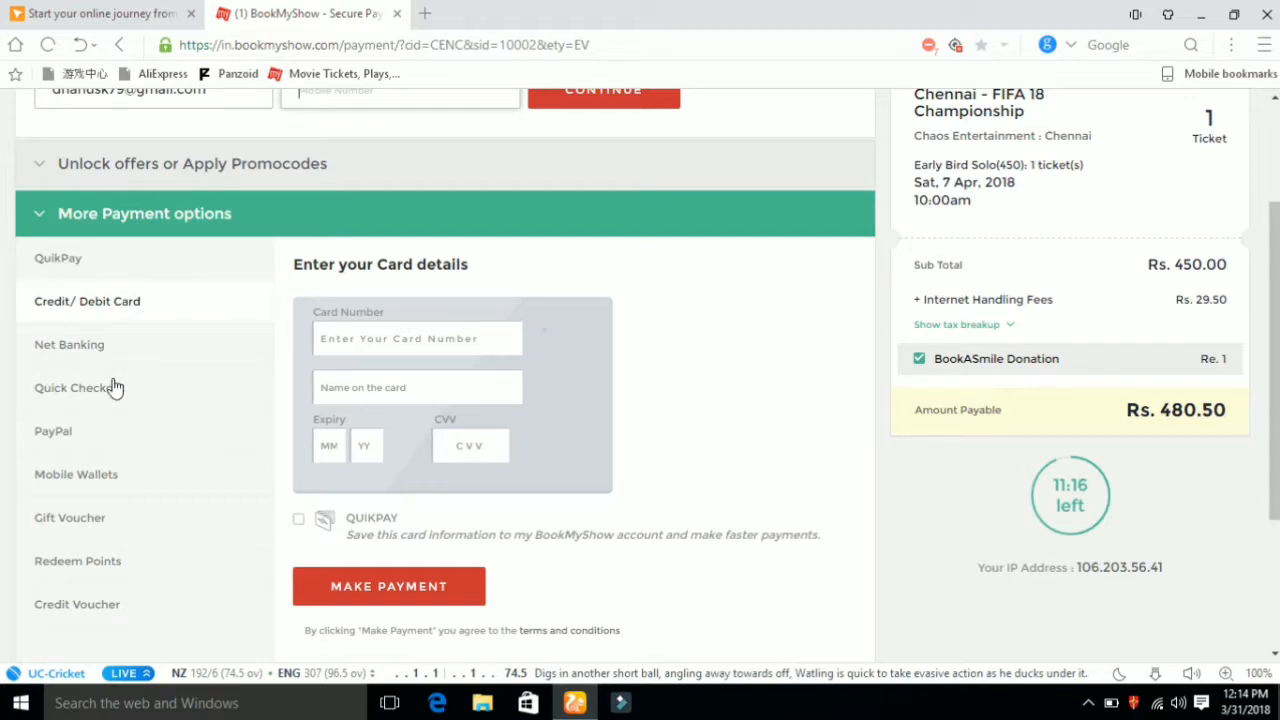
pyautogui.moveTo(115, 273)
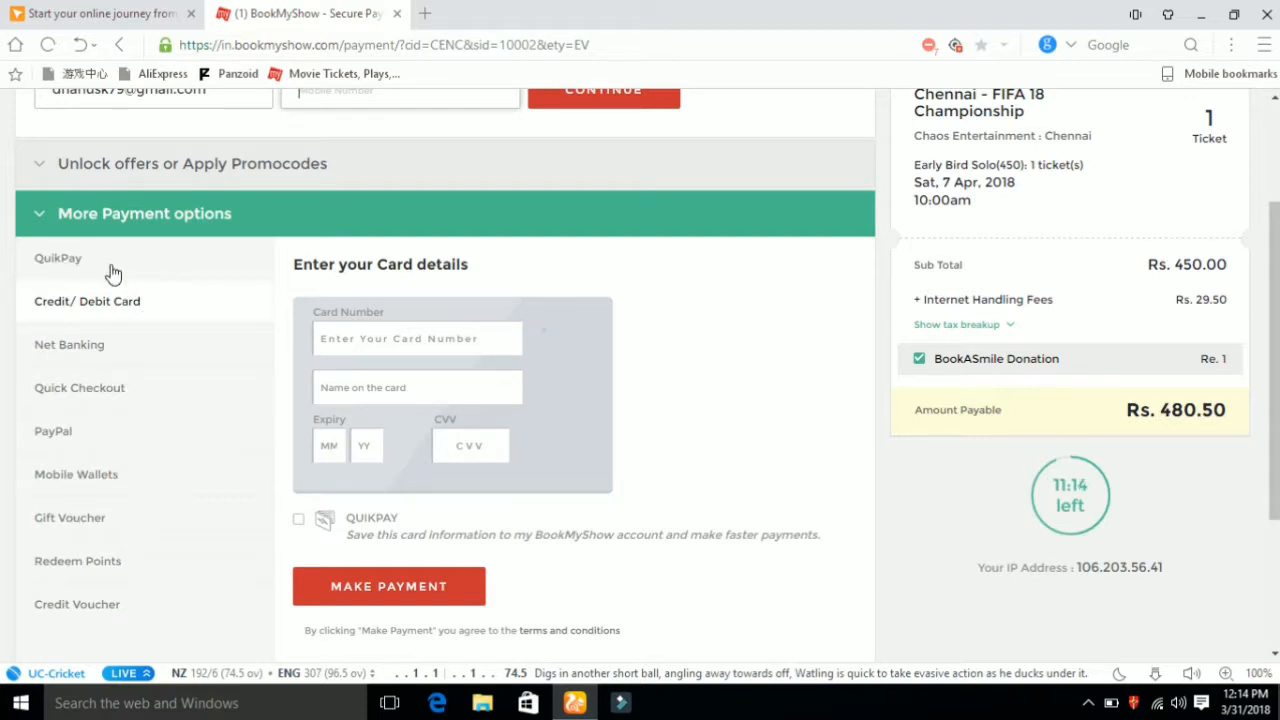
pyautogui.moveTo(100, 301)
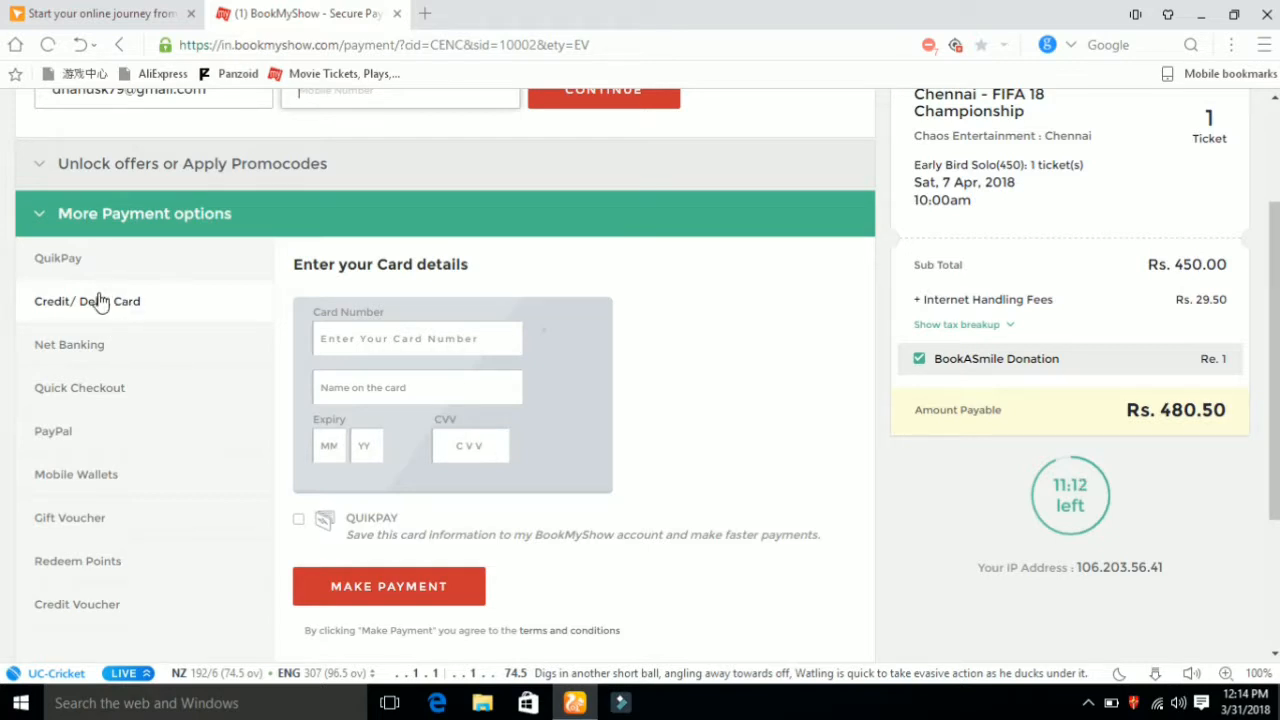
pyautogui.moveTo(125, 382)
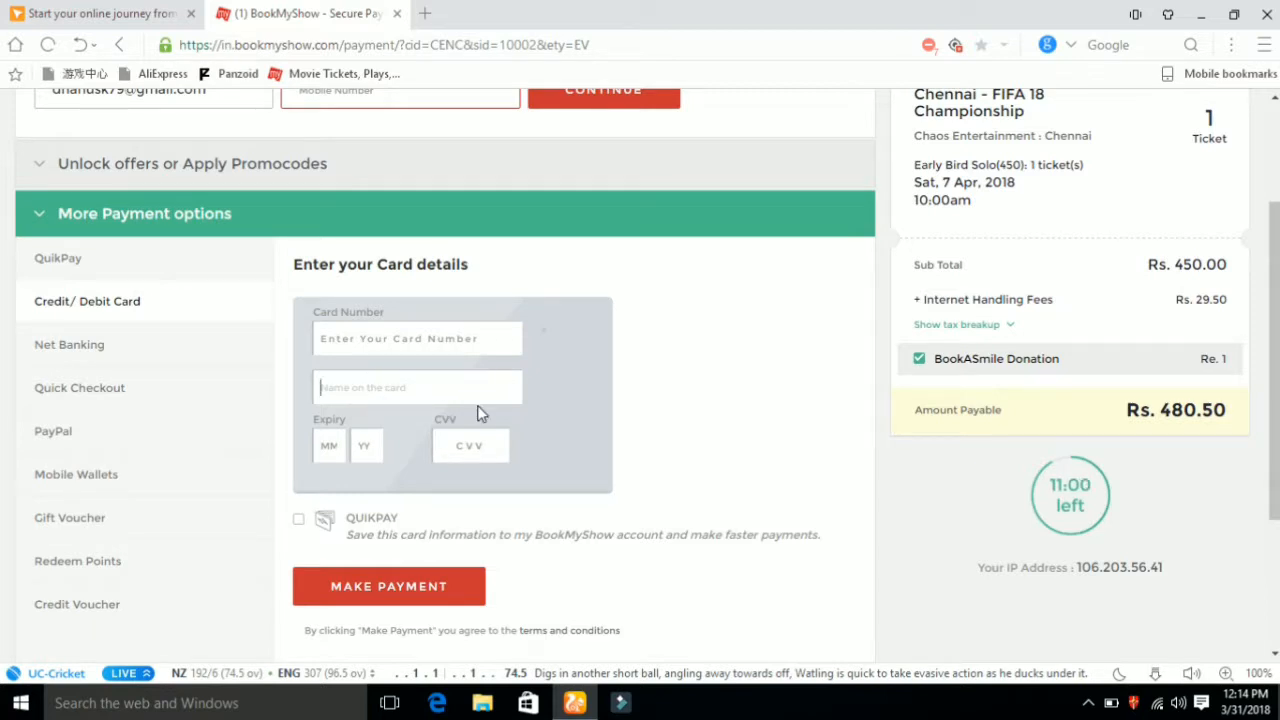
pyautogui.click(329, 445)
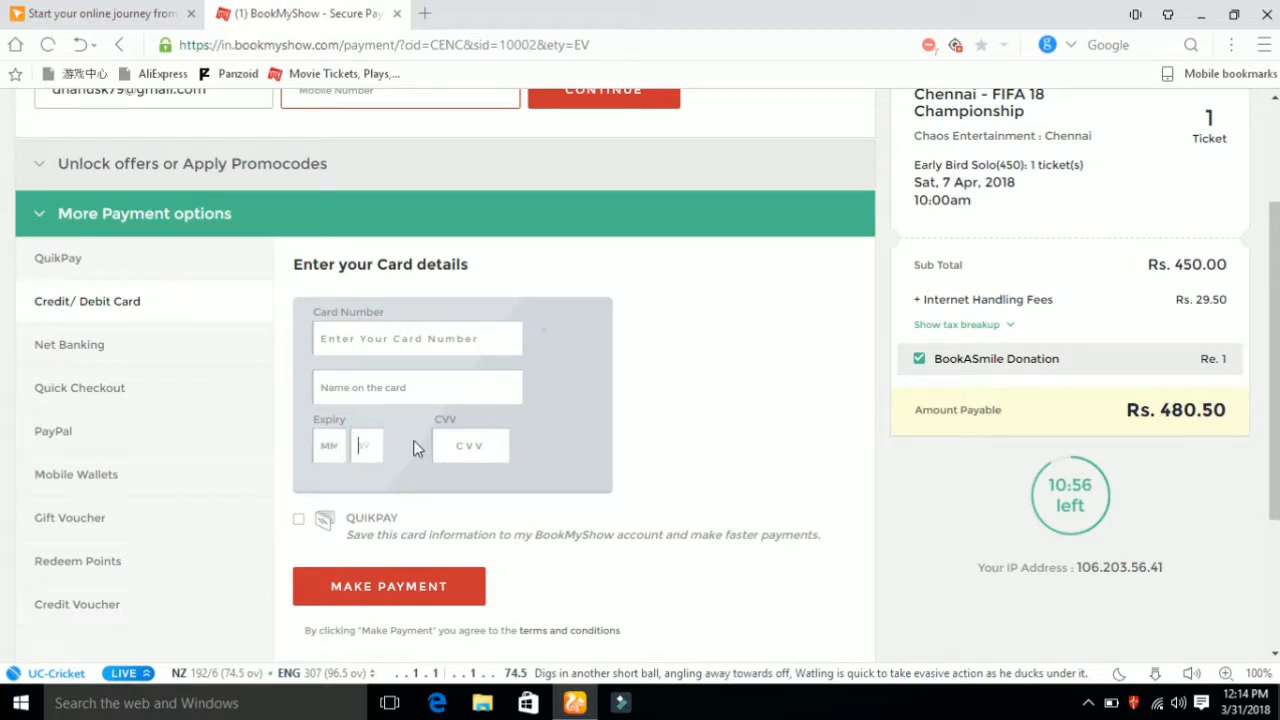
pyautogui.click(470, 446)
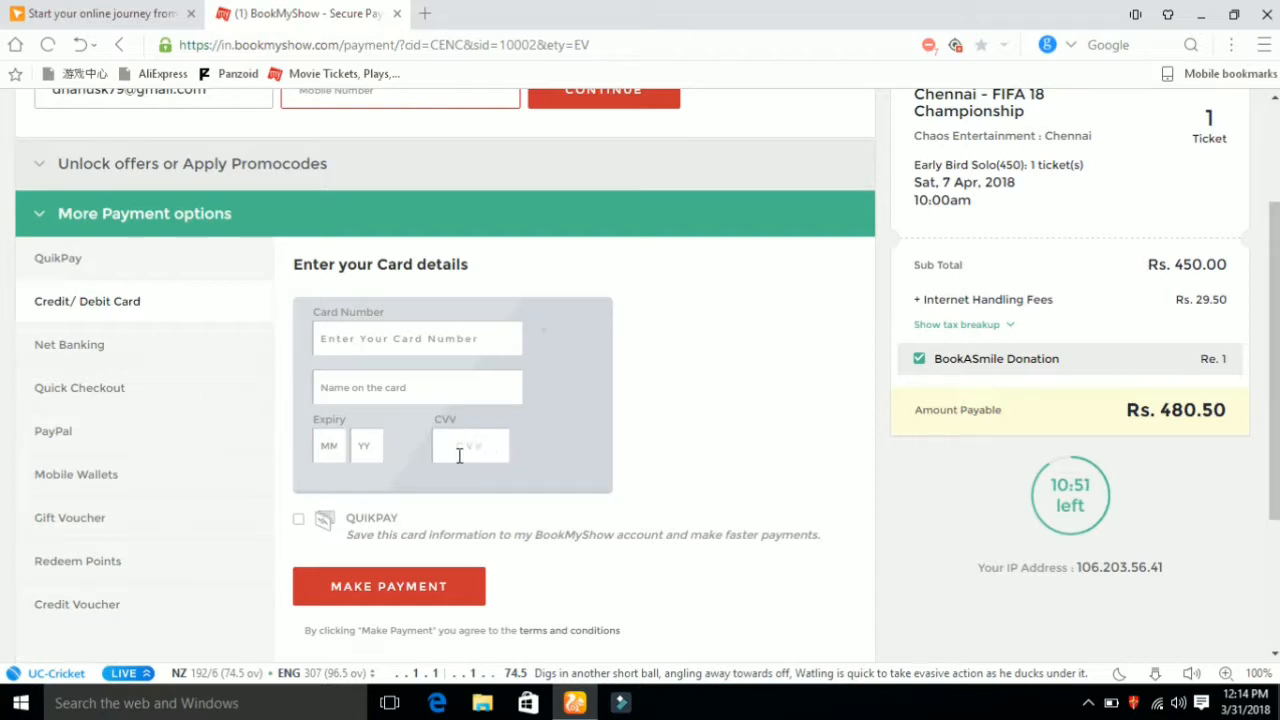
pyautogui.click(470, 446)
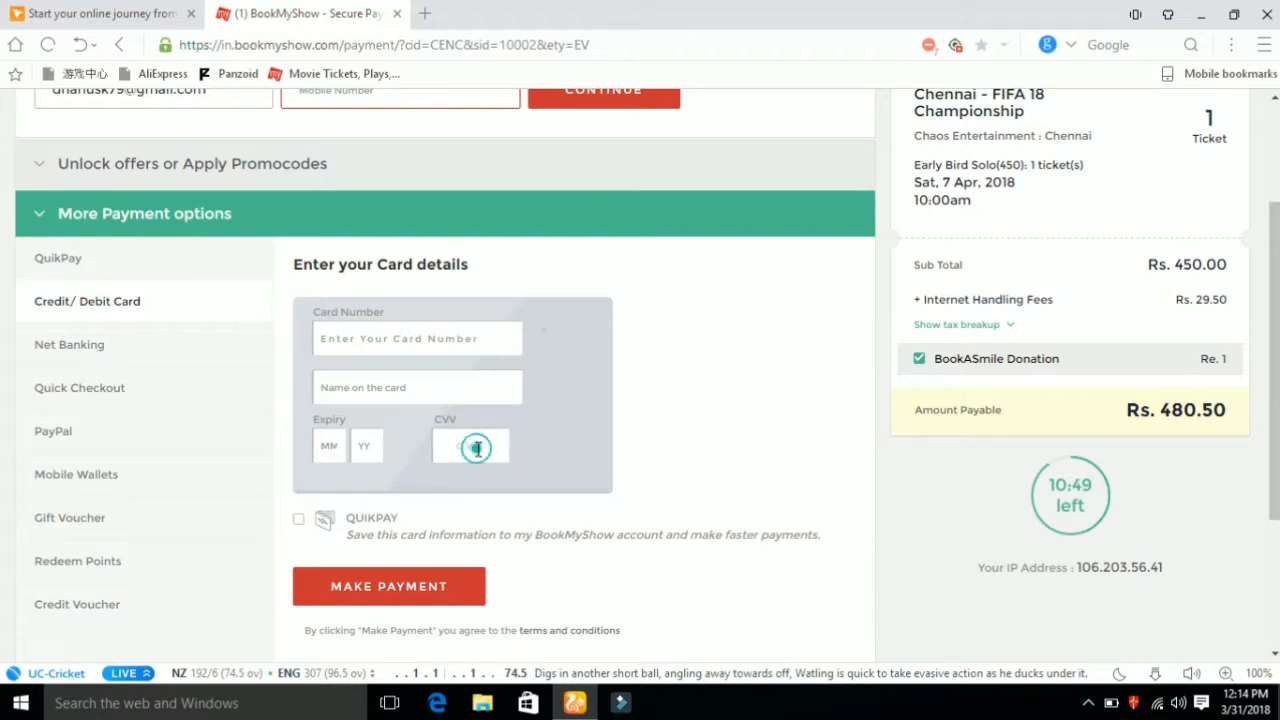
pyautogui.click(298, 518)
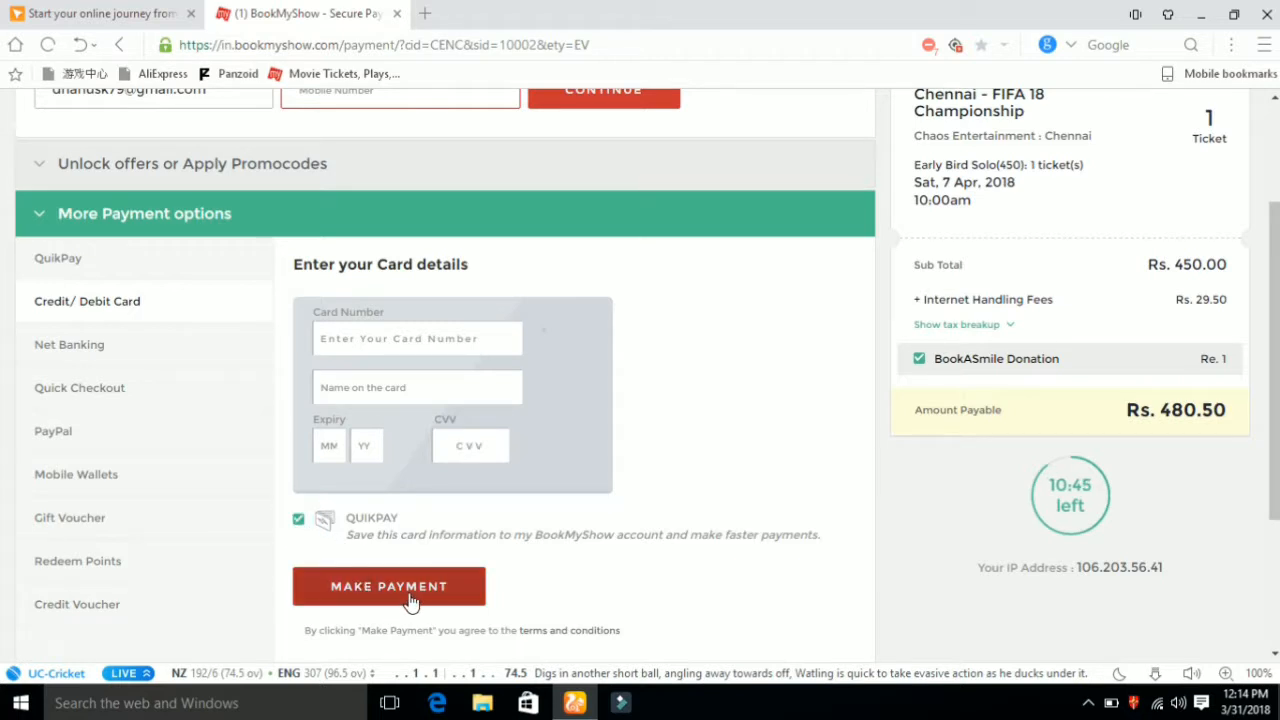
pyautogui.moveTo(592, 586)
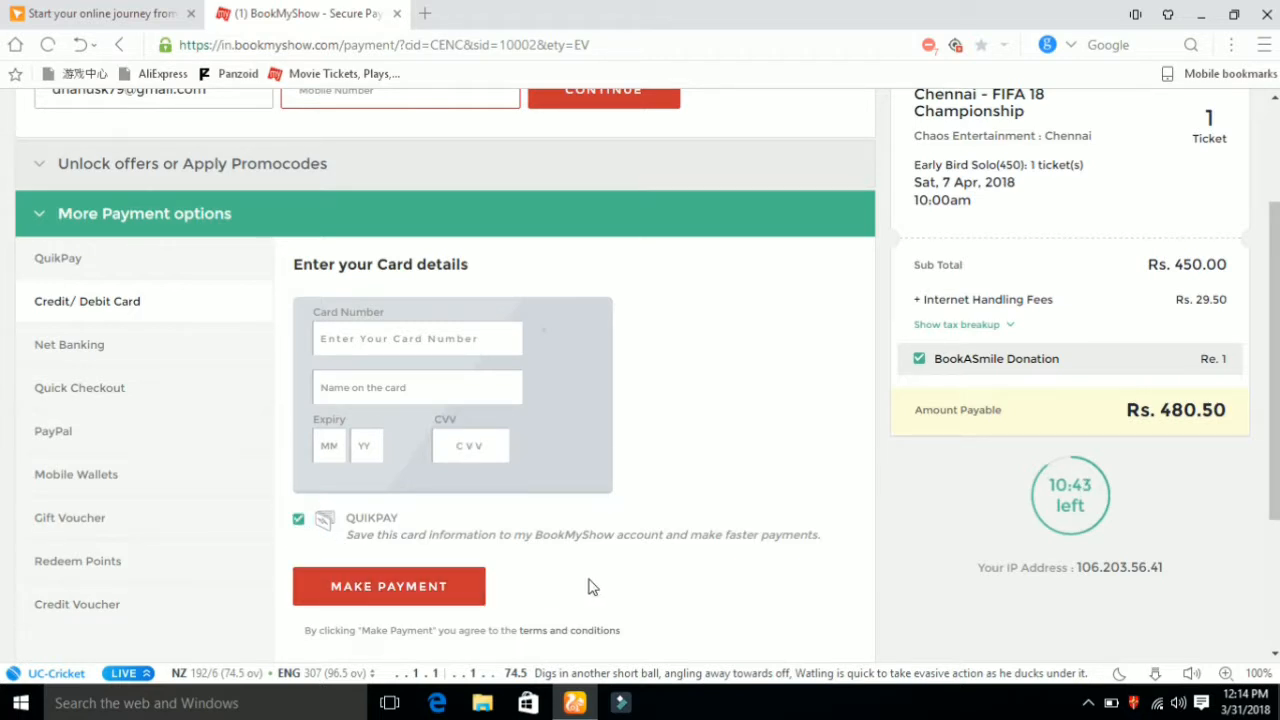
pyautogui.moveTo(455, 322)
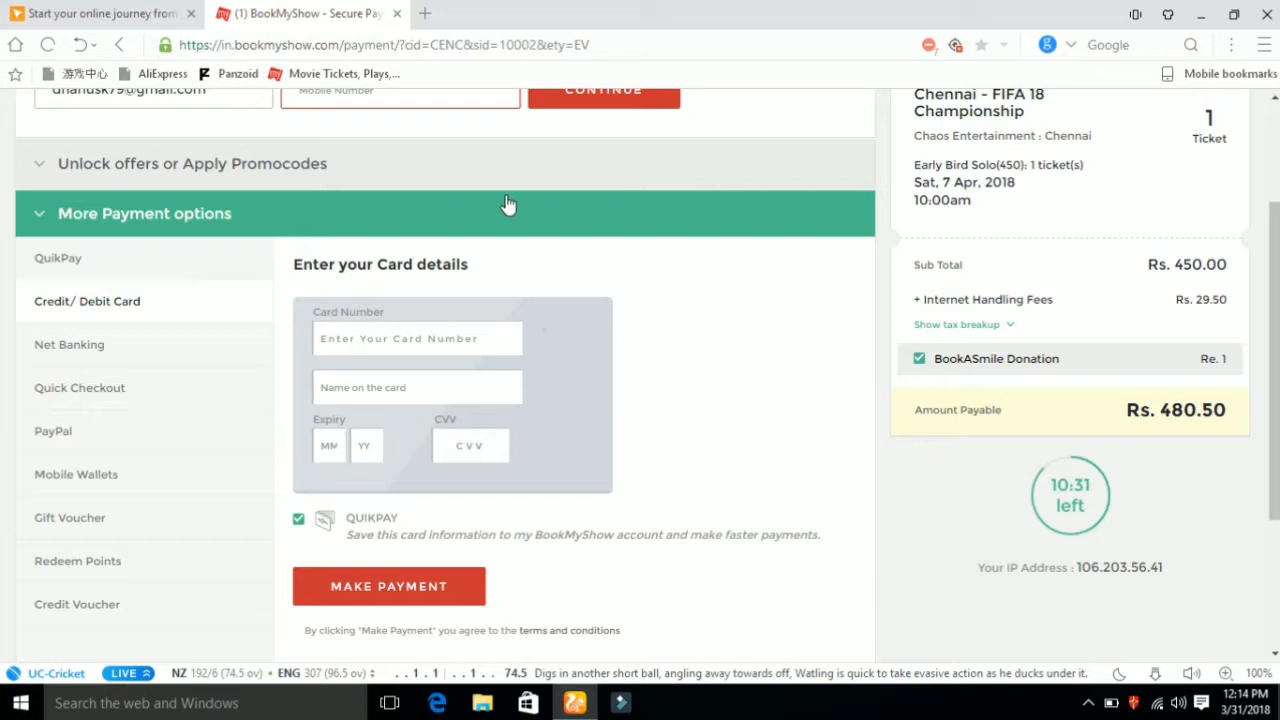
pyautogui.moveTo(517, 244)
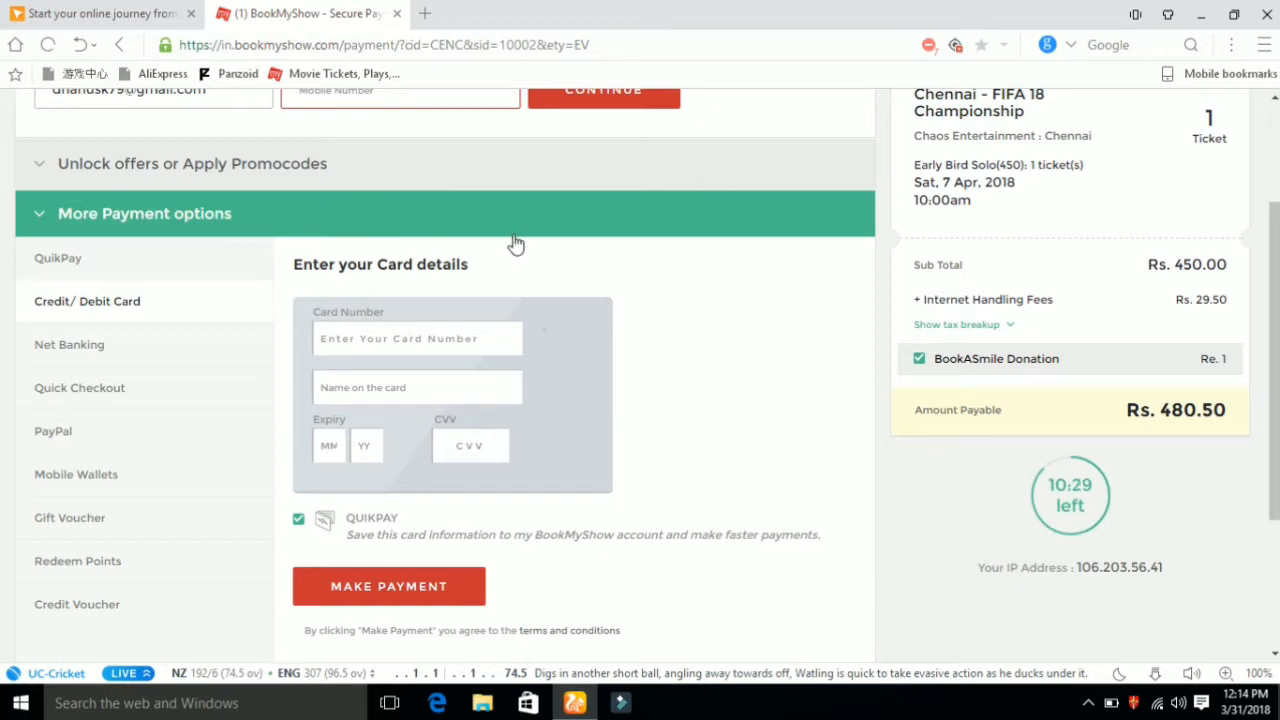
pyautogui.moveTo(696, 225)
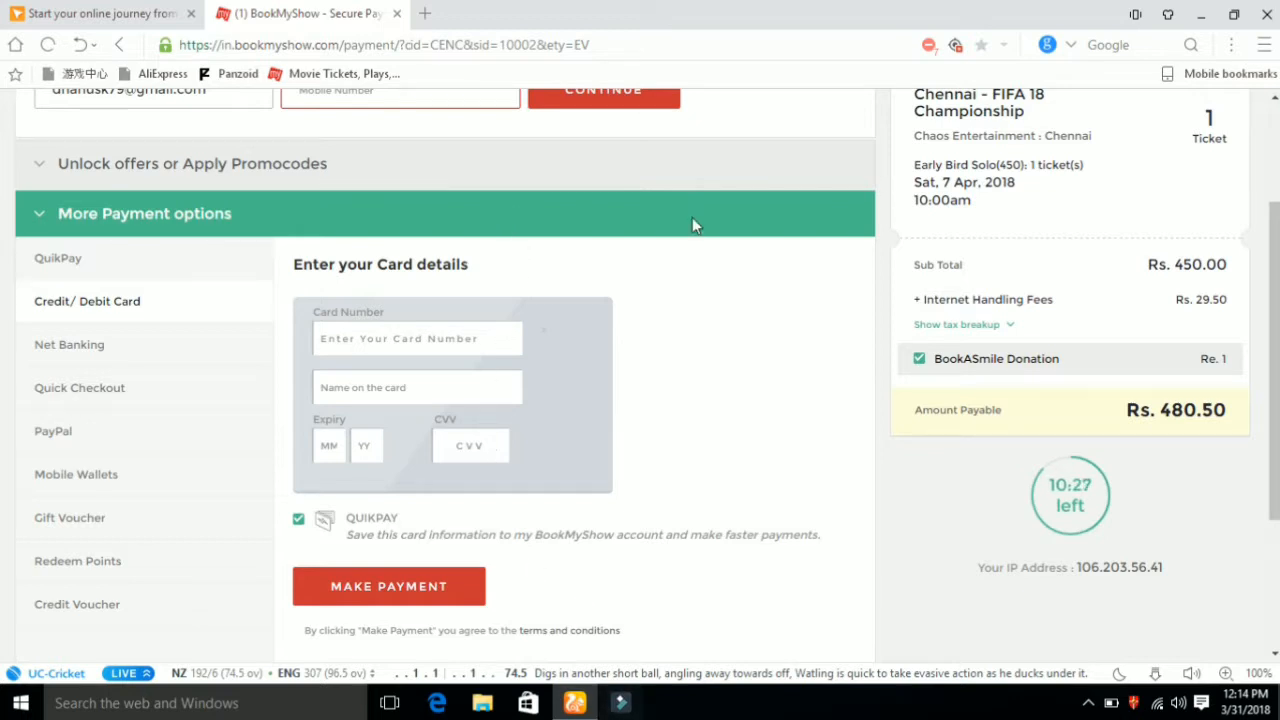